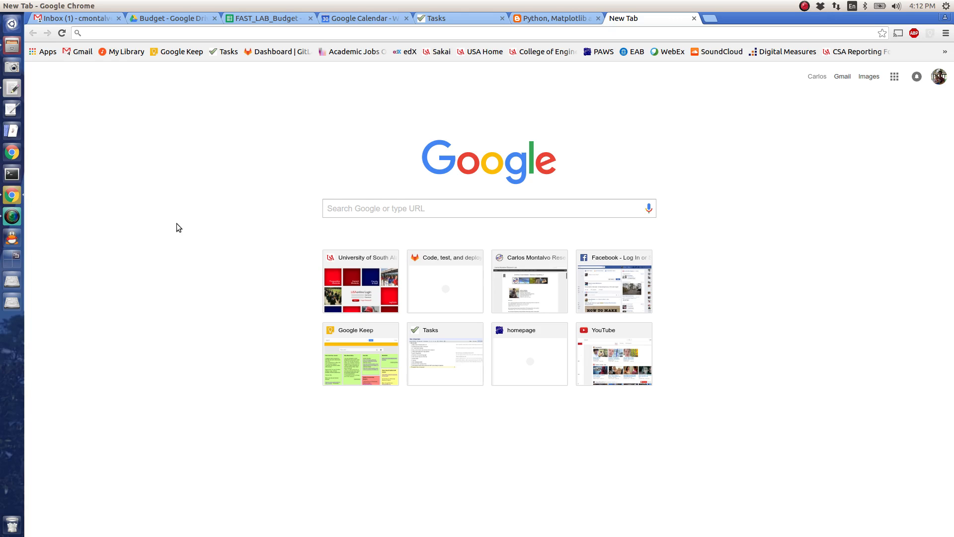
Open the SciPy 0.17.0 scipy.optimize.minimize reference page on docs.scipy.org
left_click(11, 174)
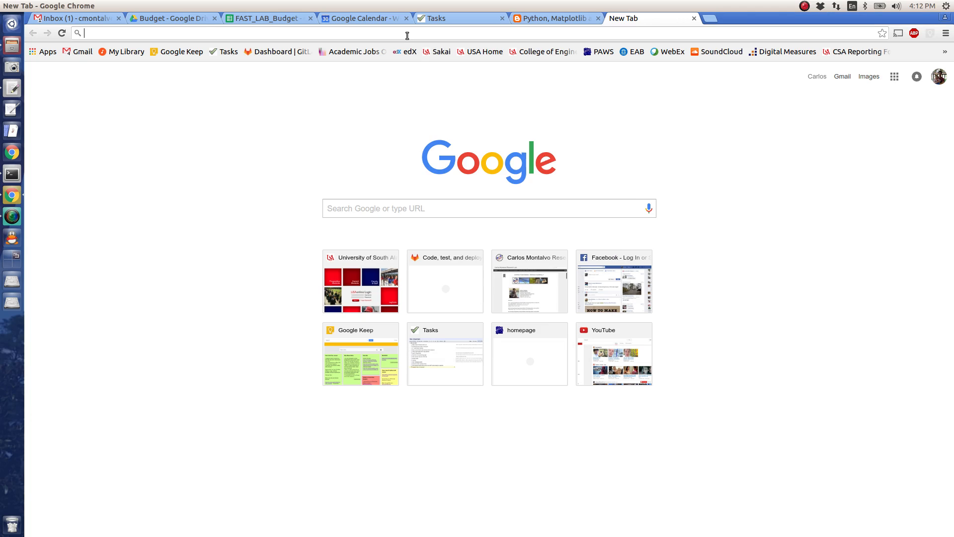
type("docs.scipy.org/doc/scipy-0.17.0/reference/generated/scipy.optimize.minimize.html")
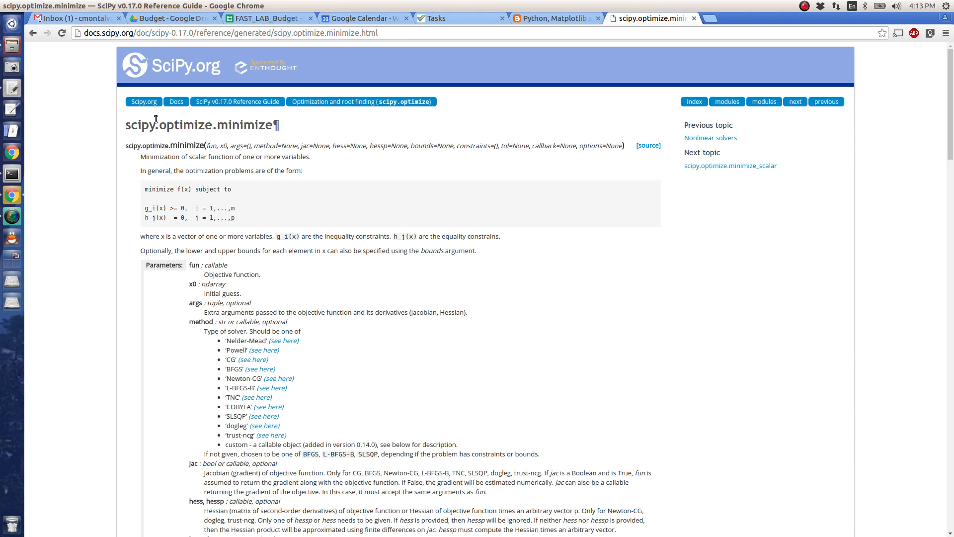
mouse_move(119, 138)
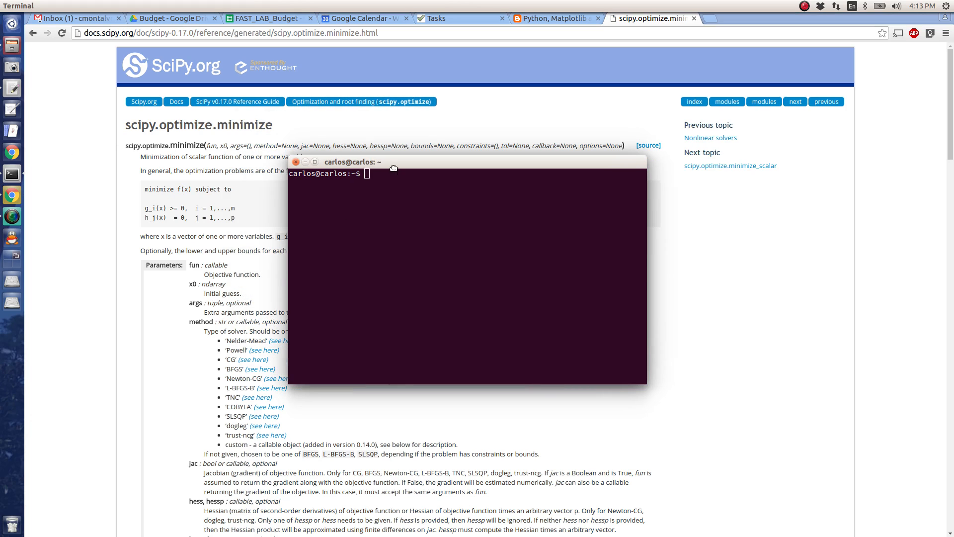
Run sudo apt-get install python-scipy with the password; it reports already newest version
type("sudo")
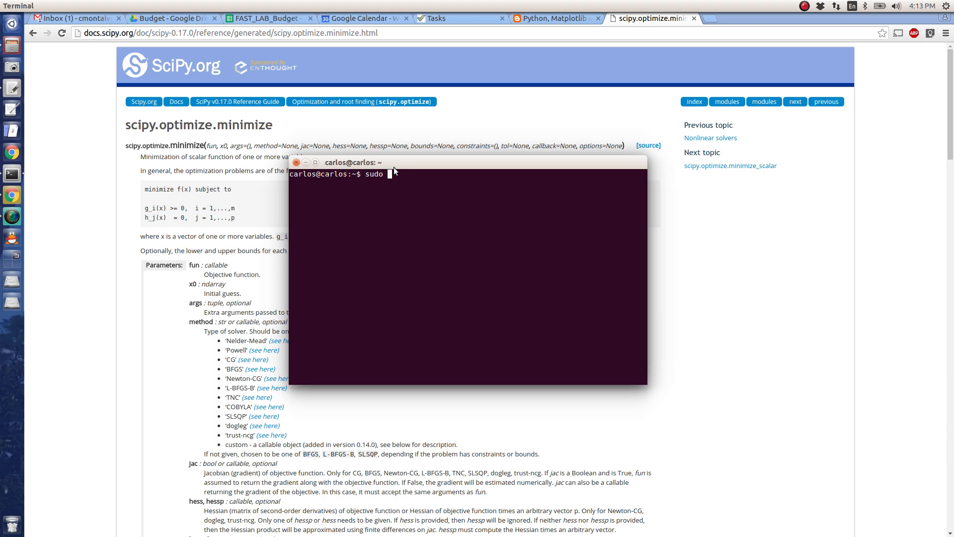
type("apt-get install")
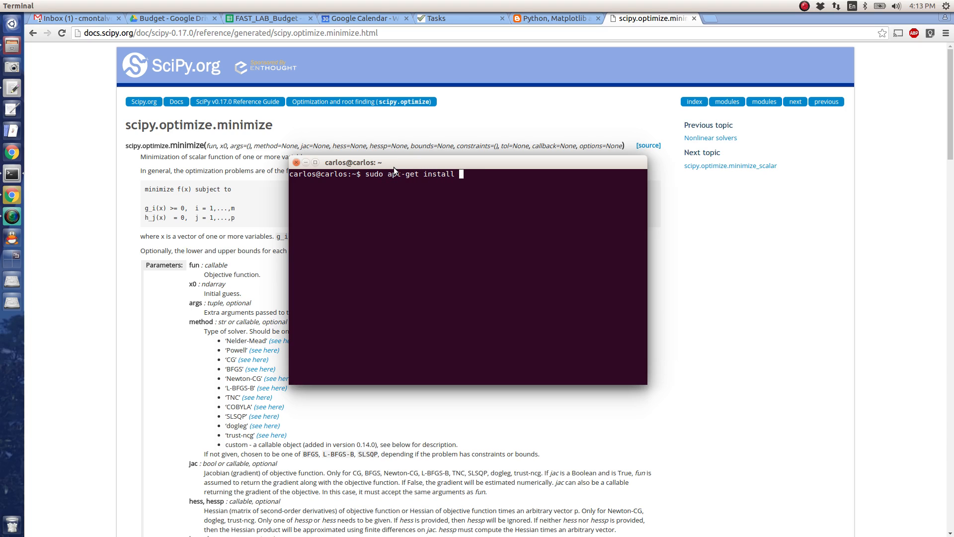
type("python-scipt")
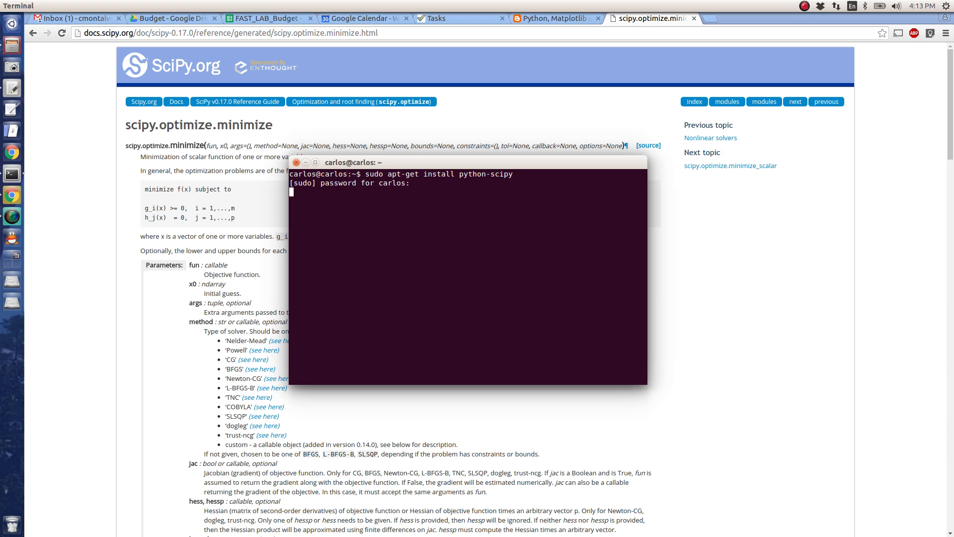
key("Return")
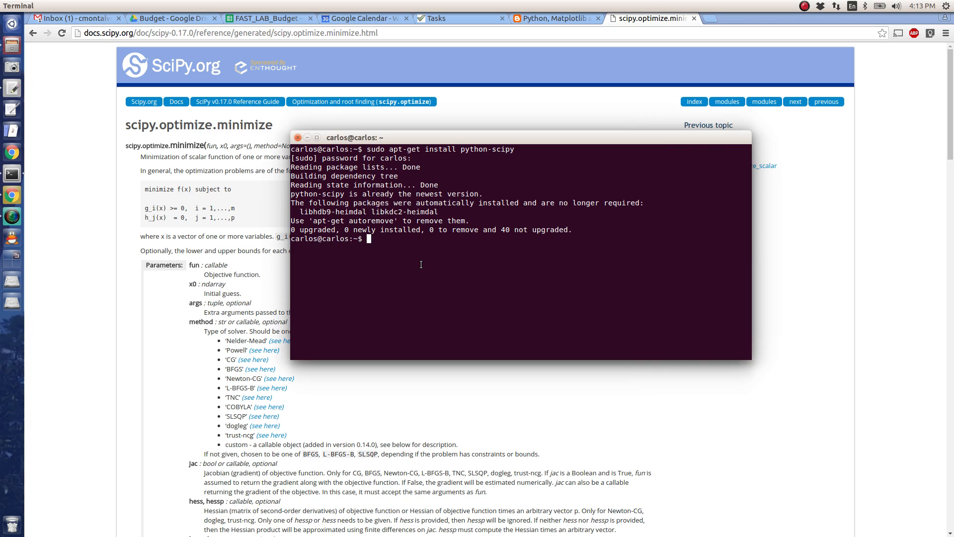
mouse_move(528, 70)
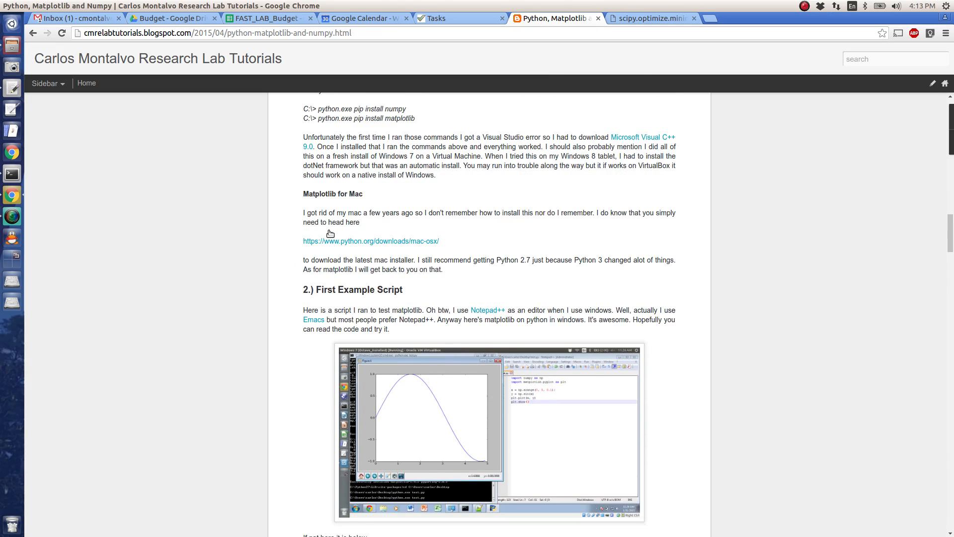
Scroll the matplotlib tutorial, then scroll the scipy.optimize.minimize documentation tab
scroll("down", 3)
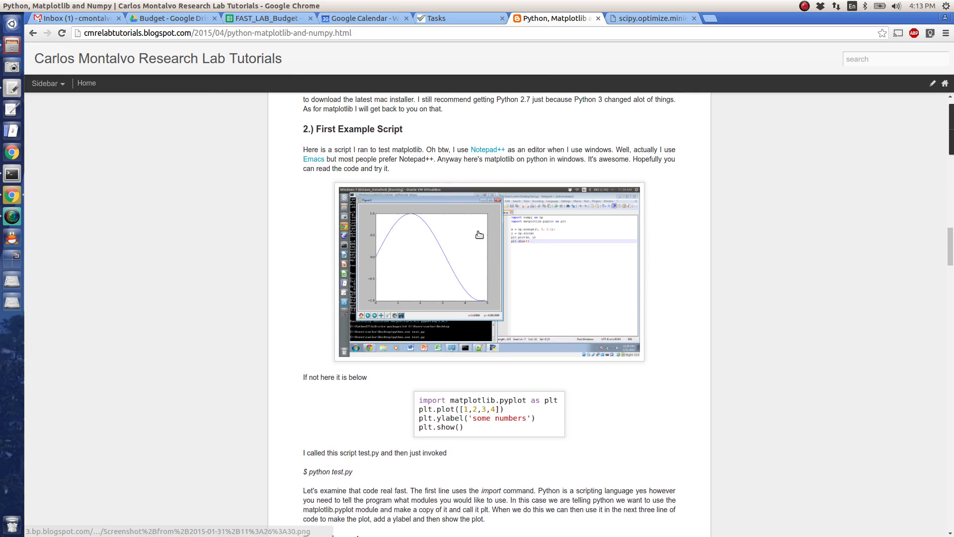
left_click(651, 18)
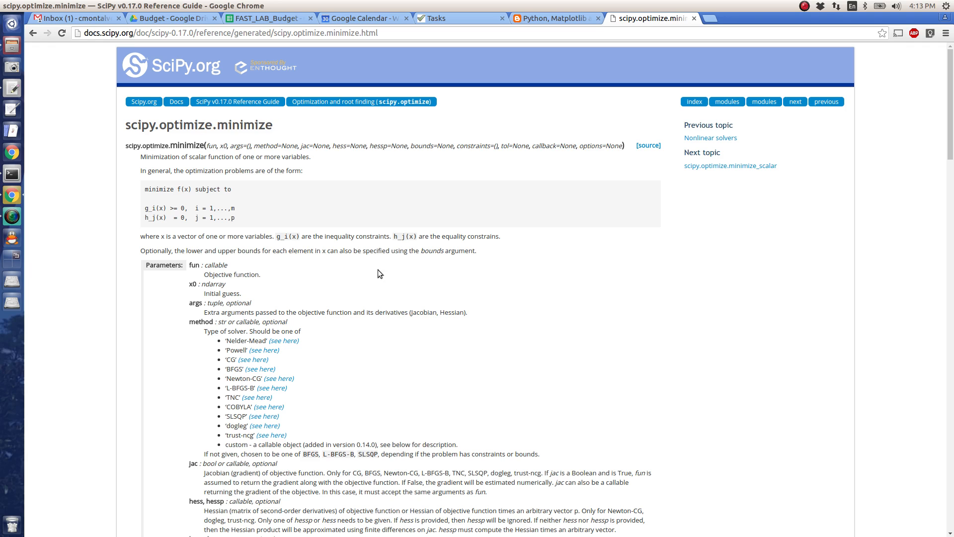
mouse_move(150, 187)
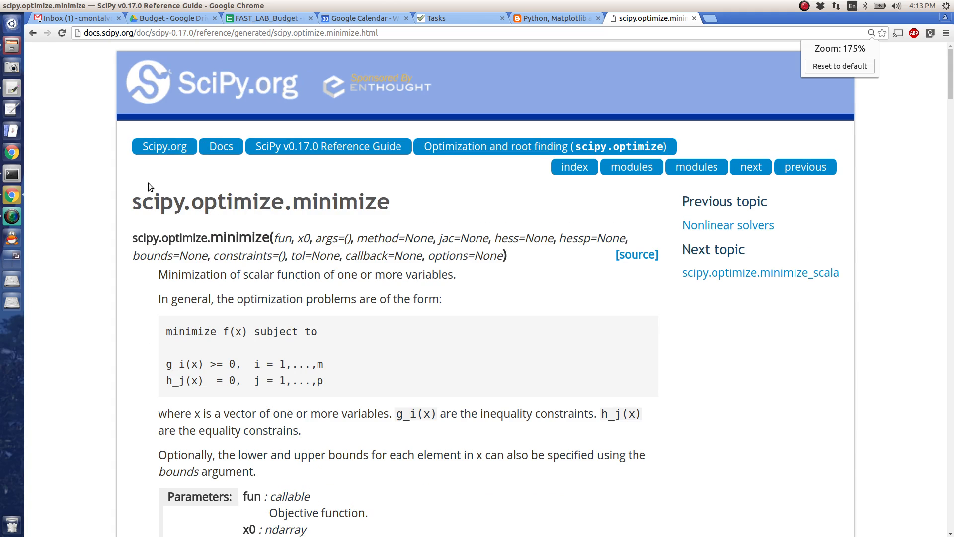
scroll("down", 3)
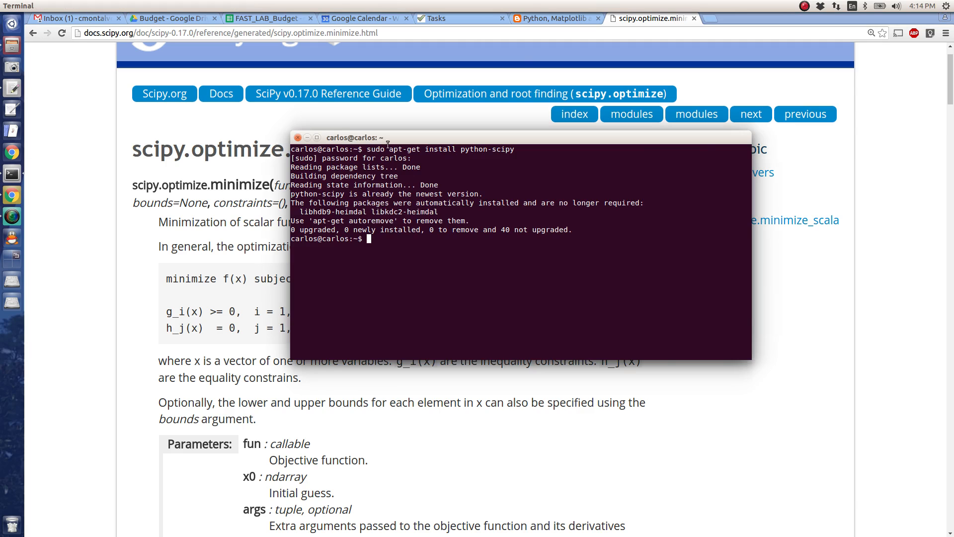
Launch emacs, create minimize_example.py, and type 'from scipy.'
type("emac")
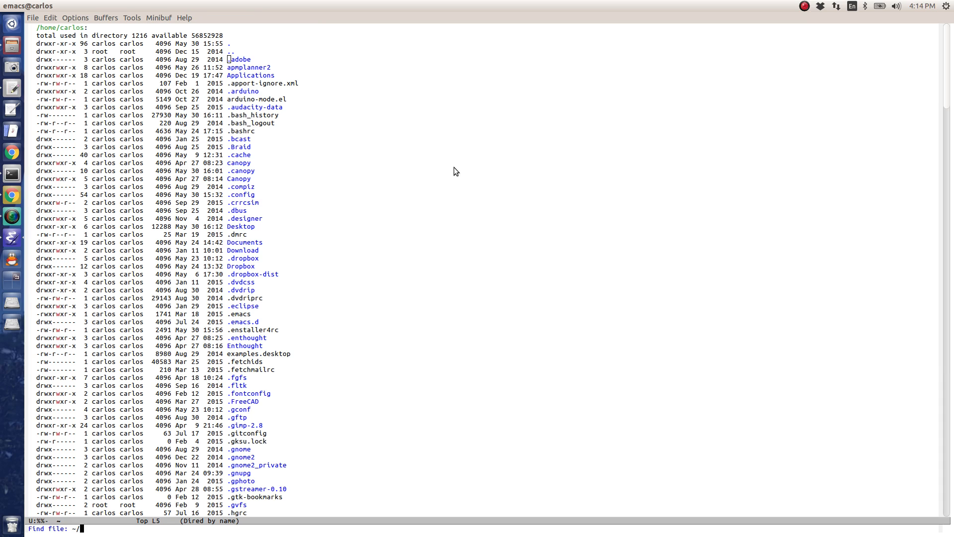
type("minimize_ex")
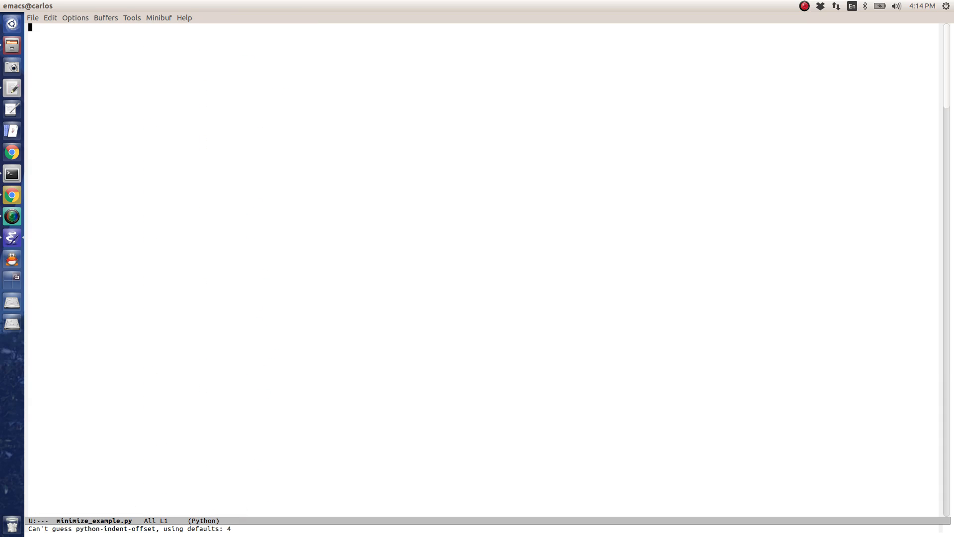
type("from")
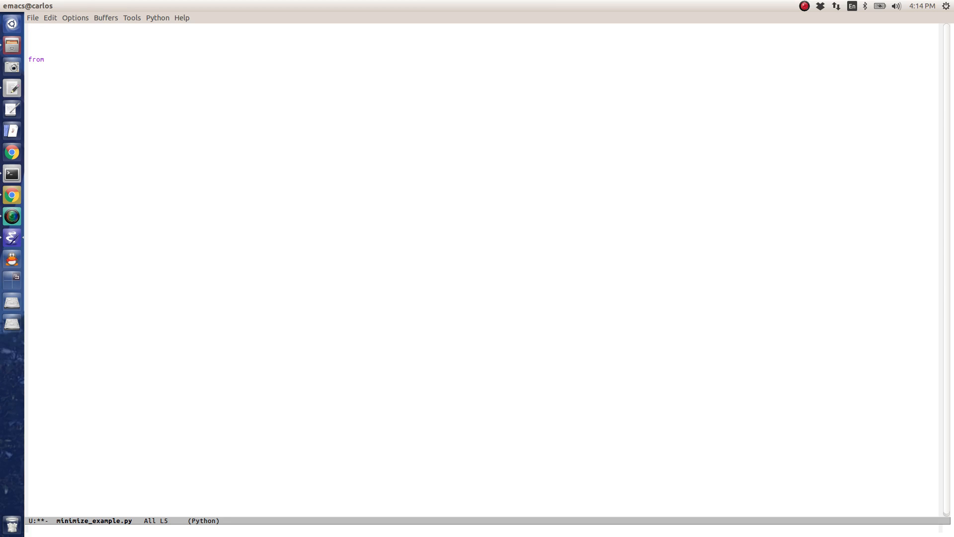
type("scipy.")
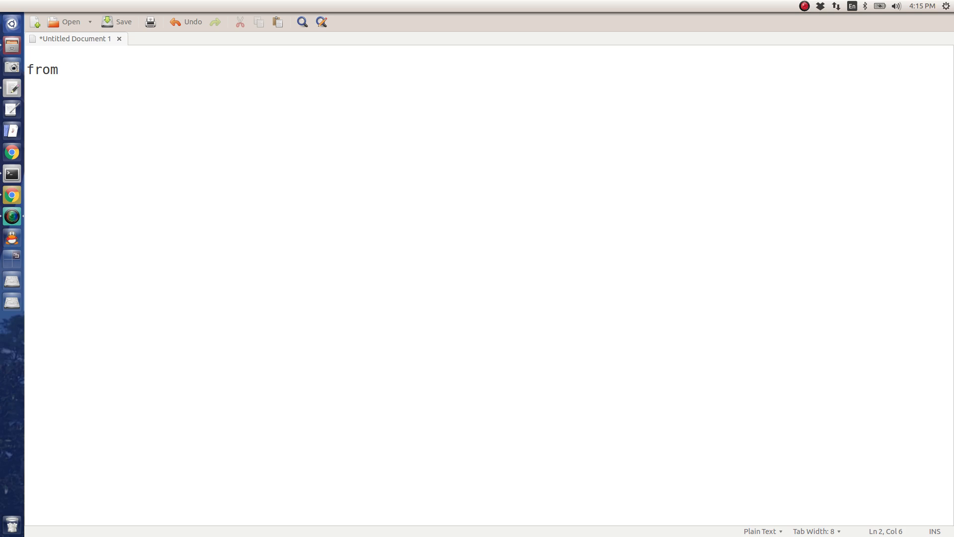
mouse_move(146, 95)
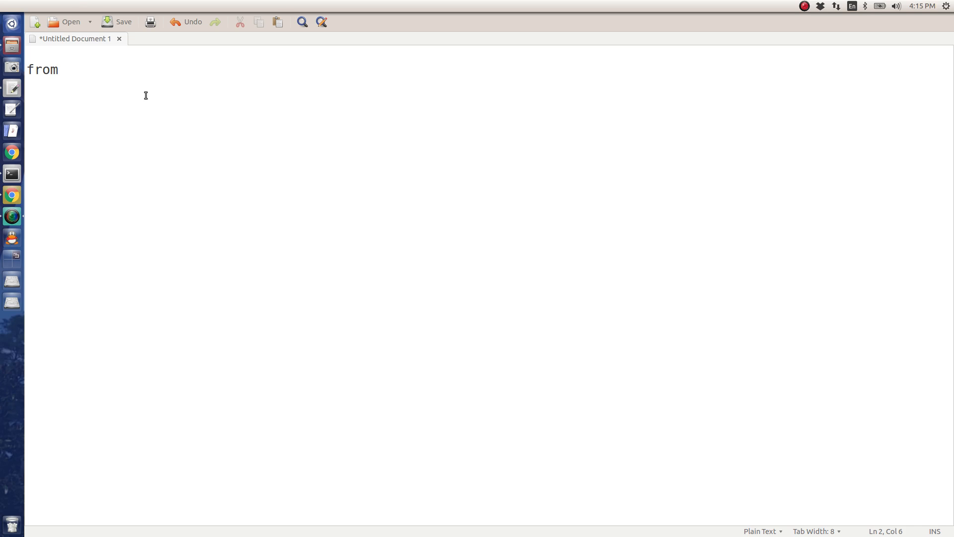
Type 'from scipy.optimize import minimize' as the first line of the gedit document
type("scip")
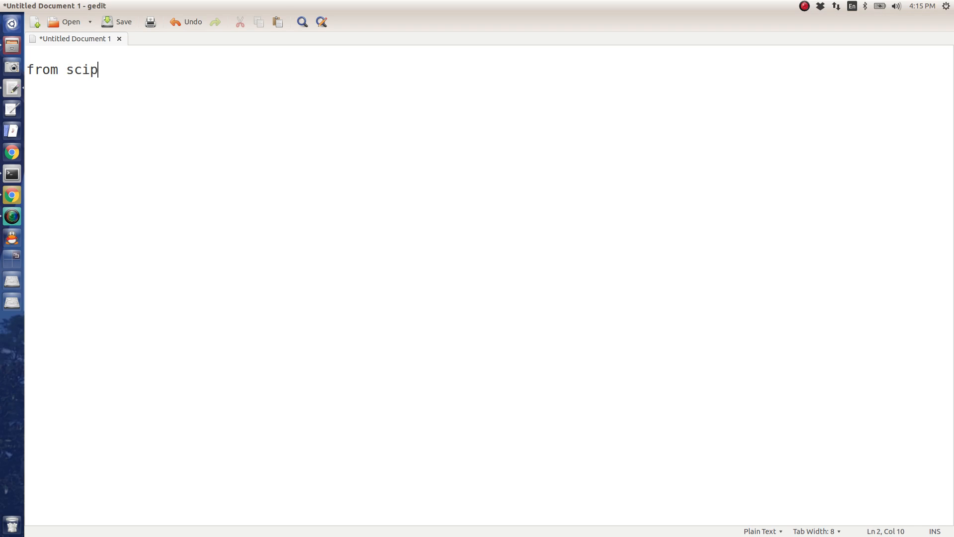
type("y.optimize im")
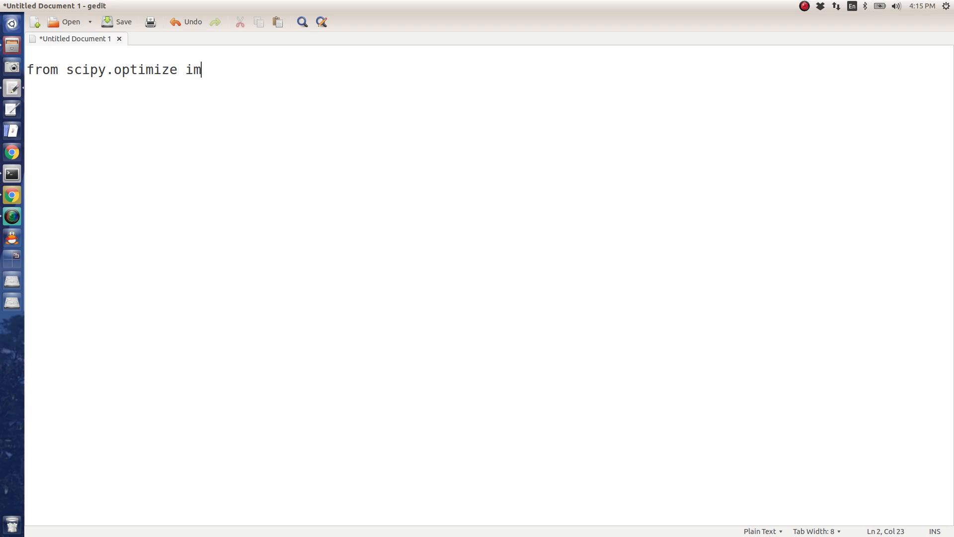
type("port *")
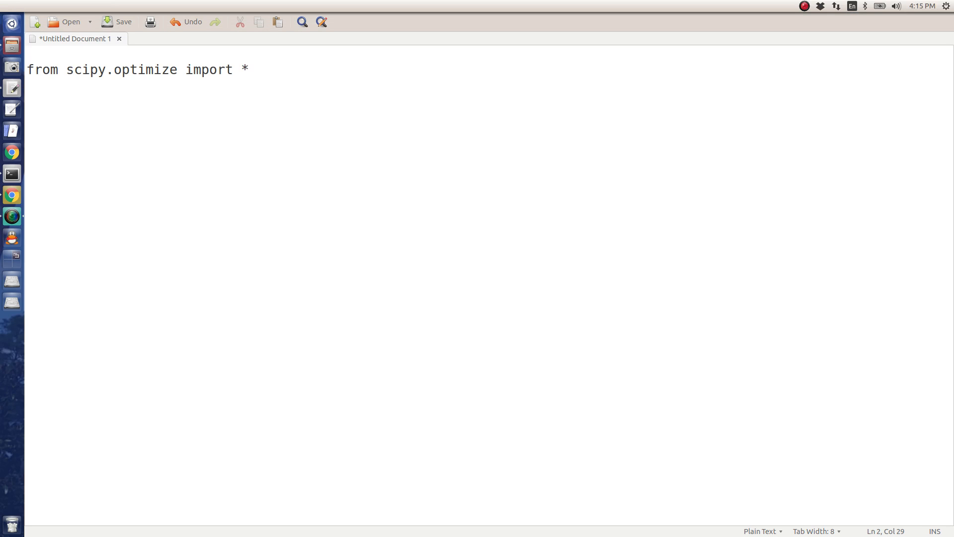
mouse_move(246, 84)
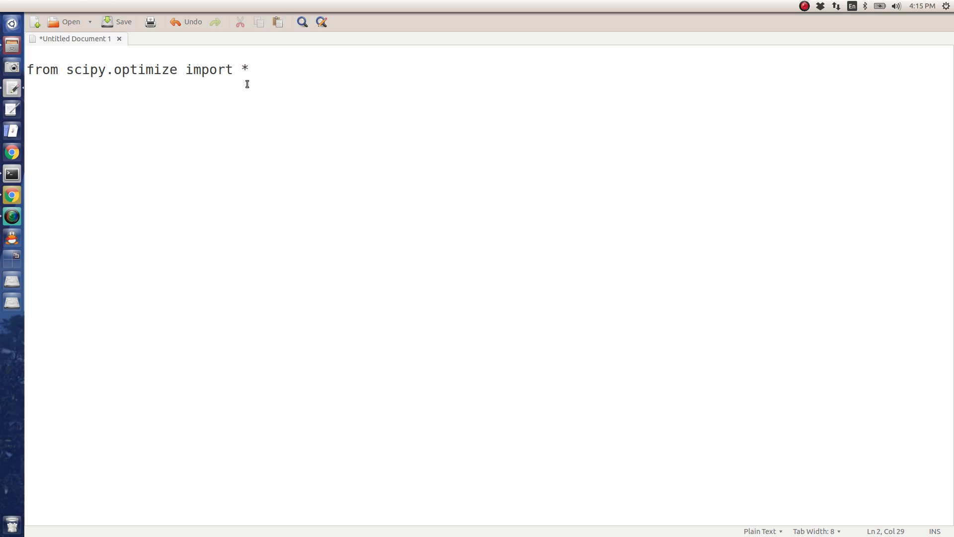
type("minim")
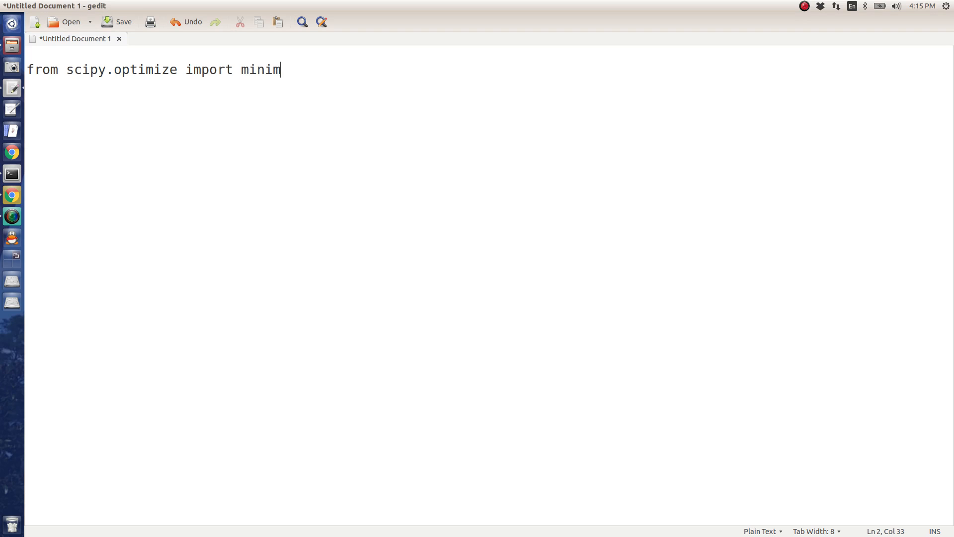
type("ize")
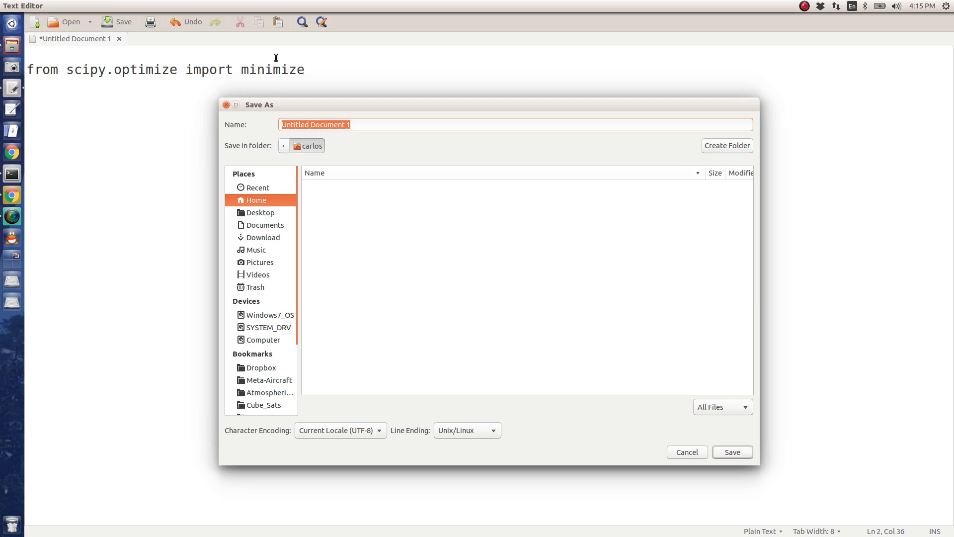
Save the import script to the Desktop as minimize_example.py
left_click(259, 211)
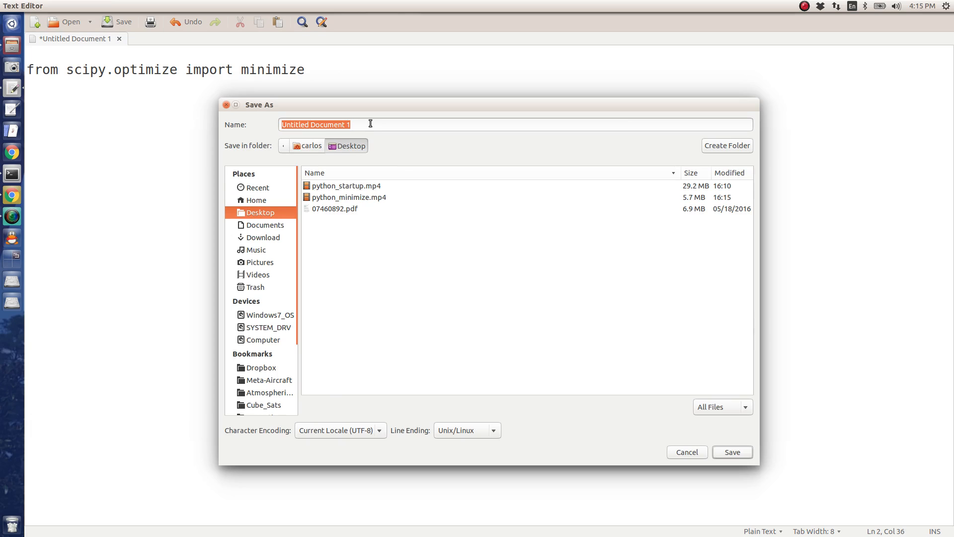
type("minimize_example.py")
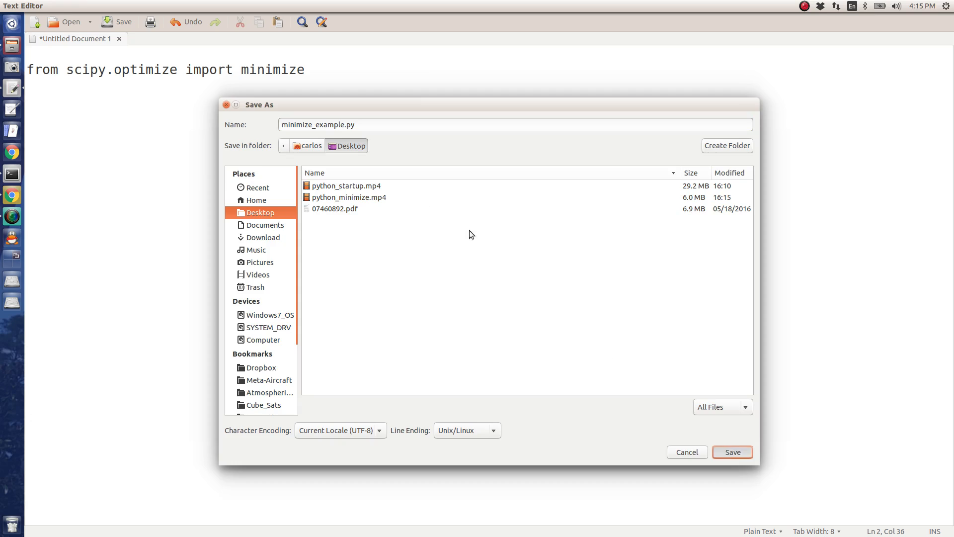
left_click(731, 452)
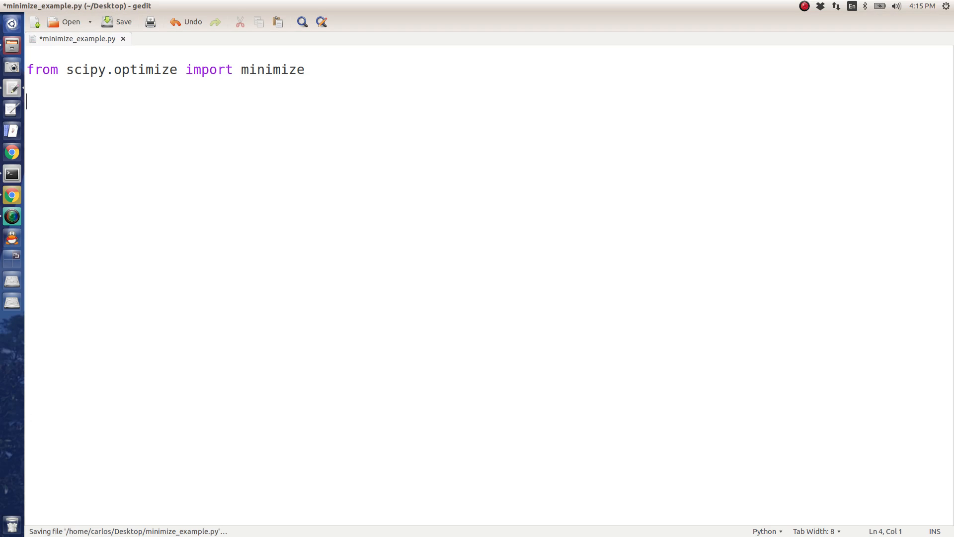
Add a '#!/usr/bin/python' shebang and a '#Lambda to create my objective function' comment
type("#")
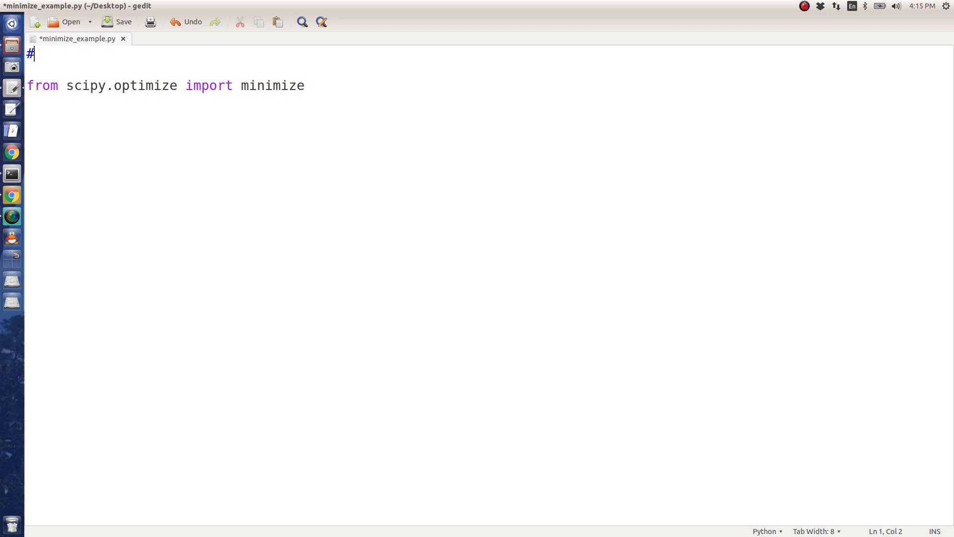
type("!/usr/bin")
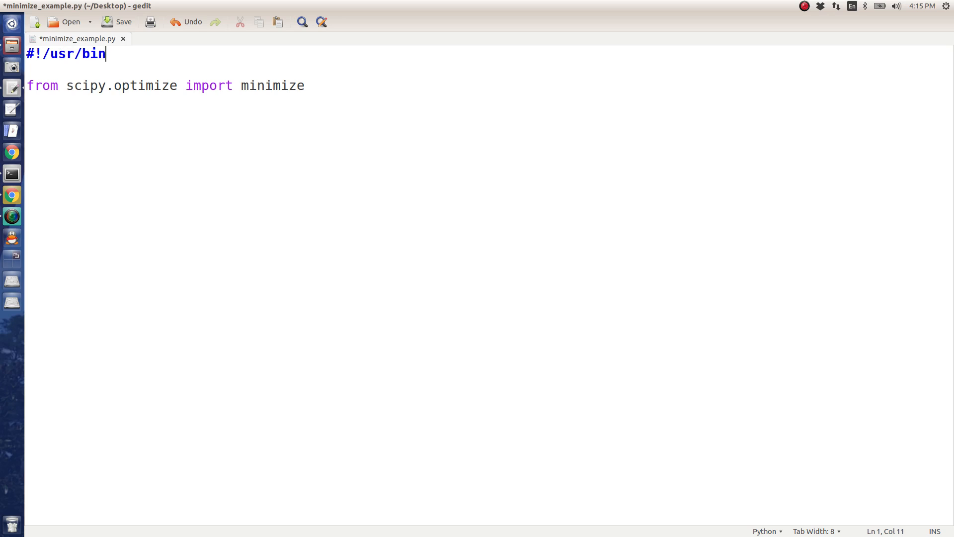
type("/python")
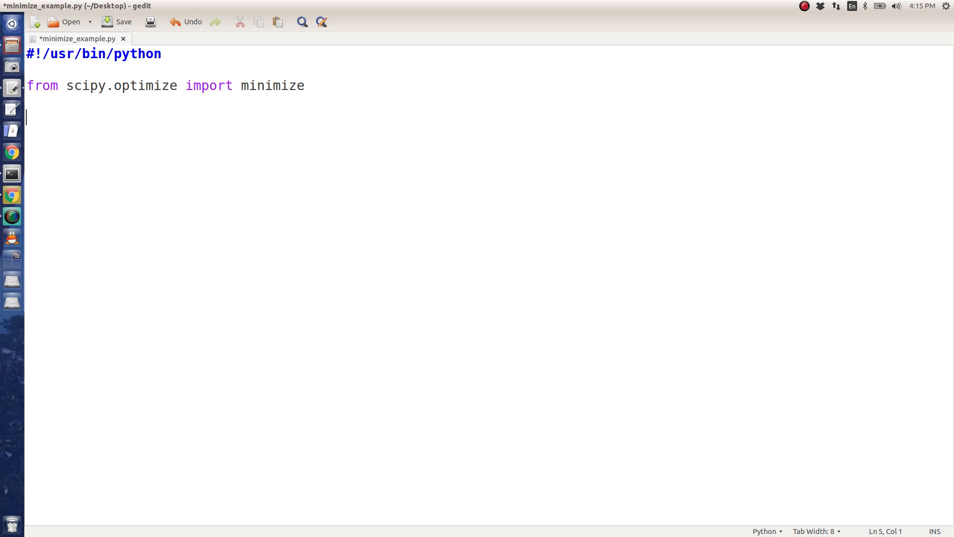
type("#L")
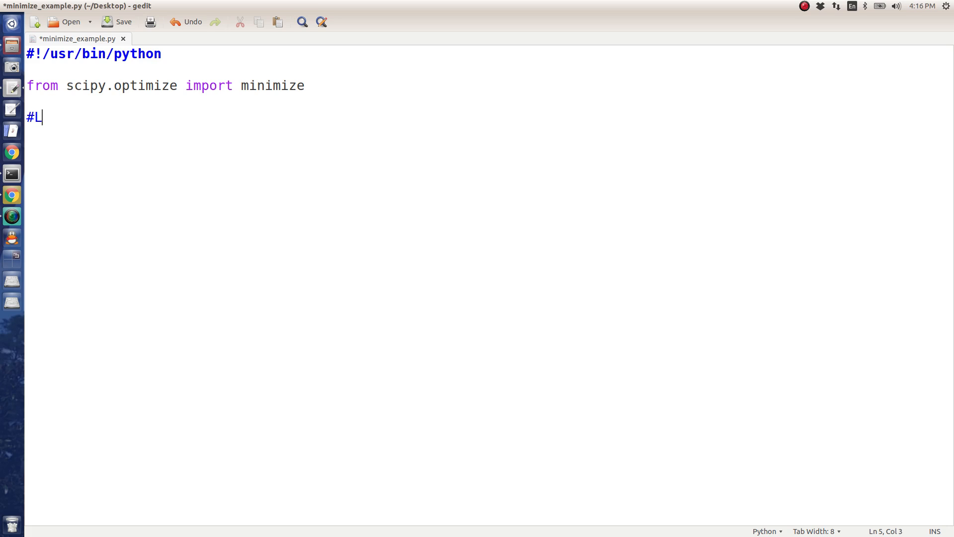
type("ambda to")
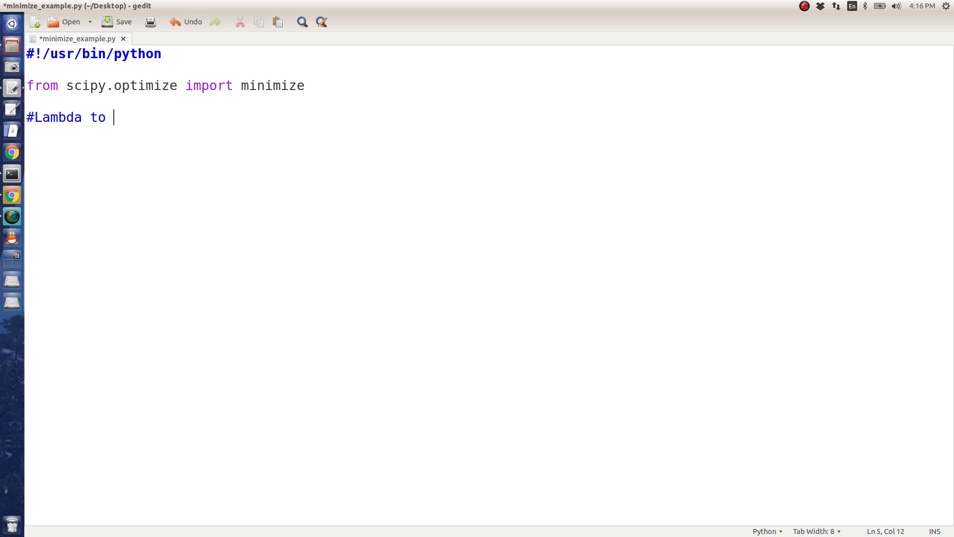
type("create my ob")
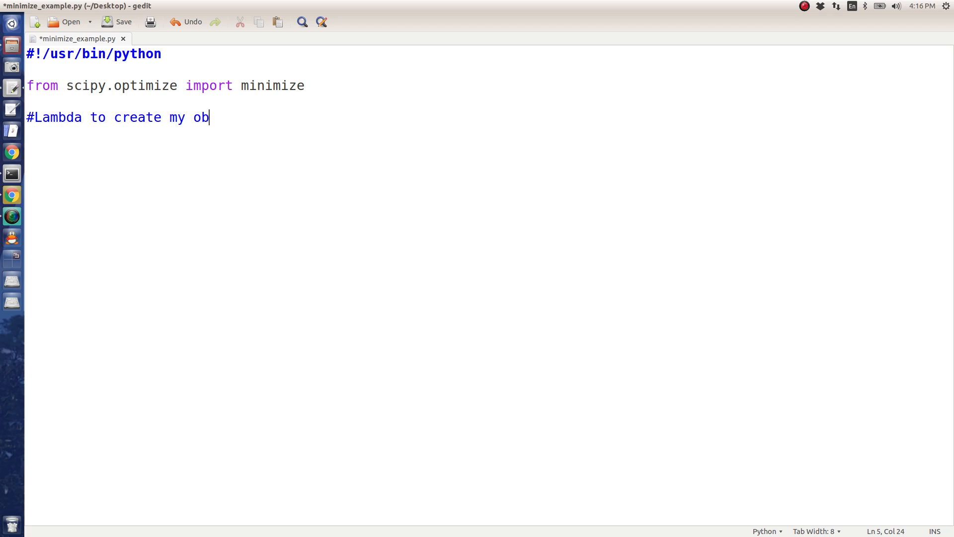
type("jective function")
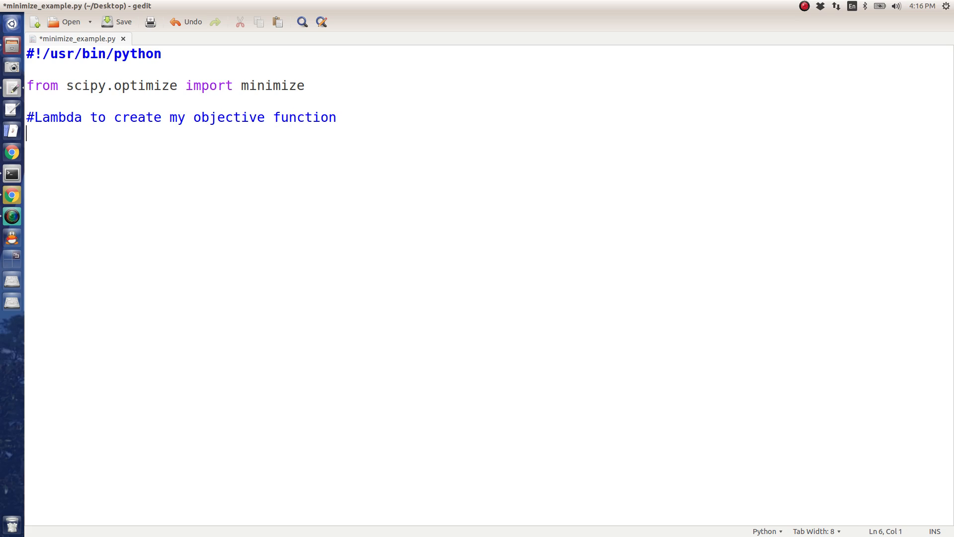
Define objfun(x) returning (x[0]-1)**2 + (x[1]-2.5)**2 under an '#objective function' comment
type("#")
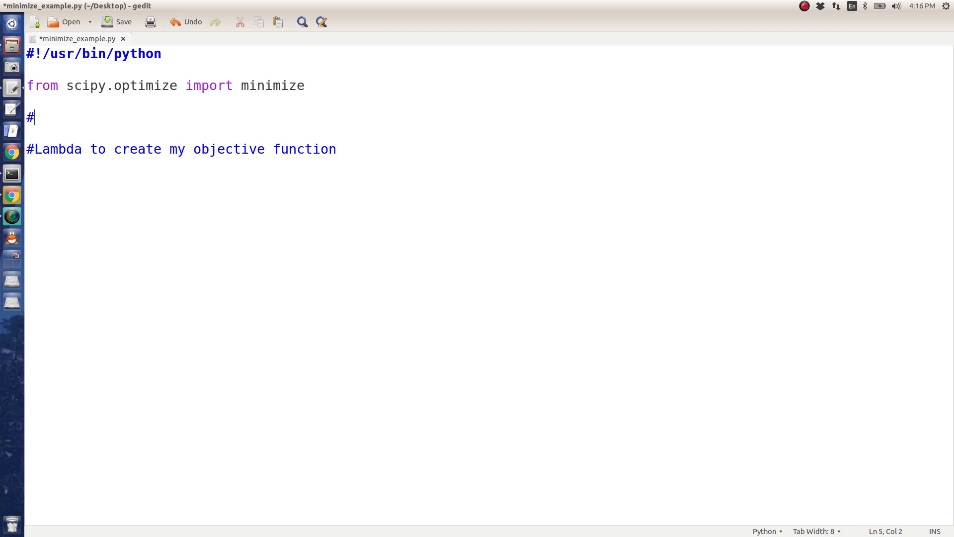
type("objective function")
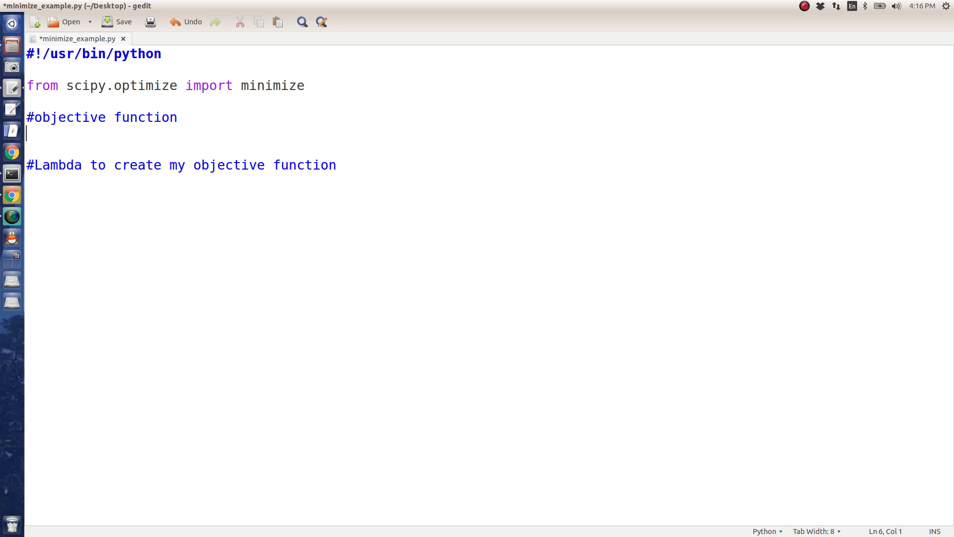
type("def")
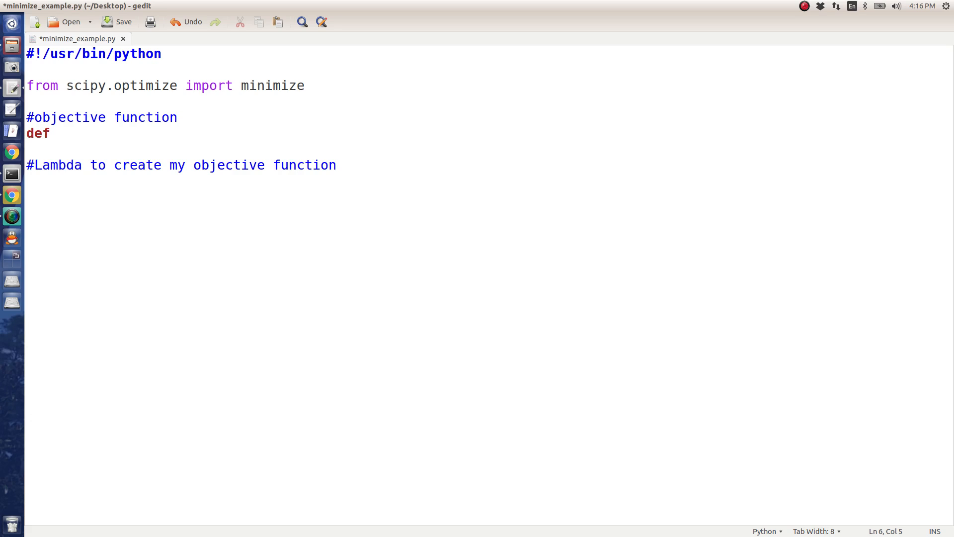
type("objfun(x):")
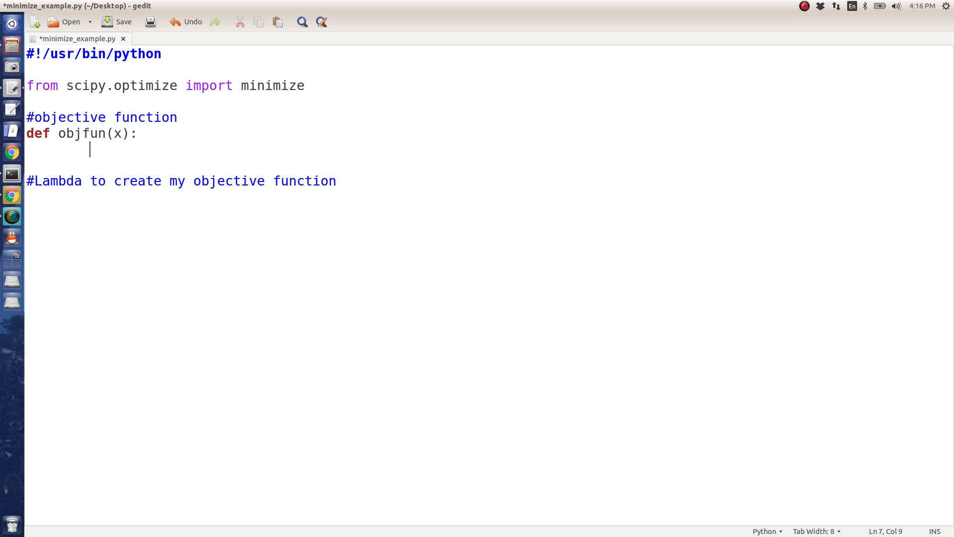
type("(x[0]")
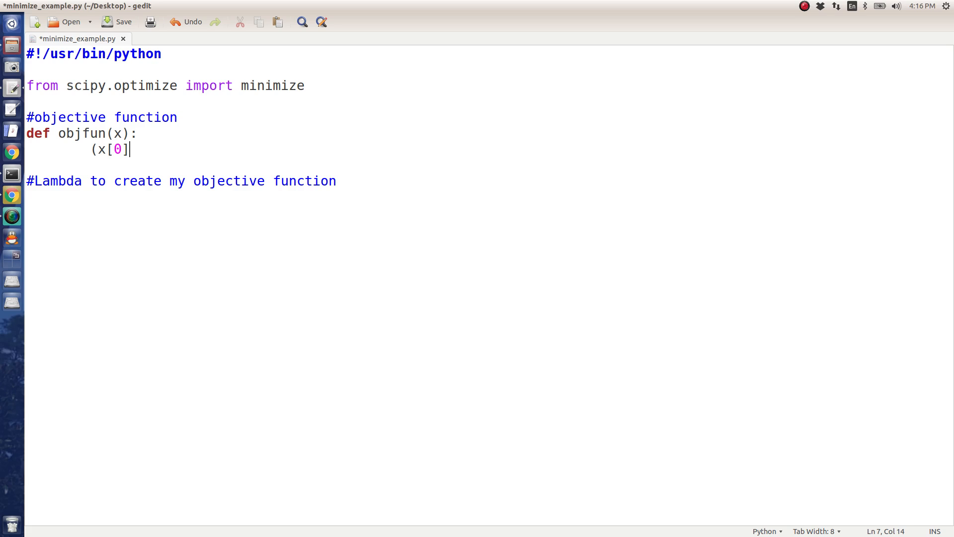
type("-")
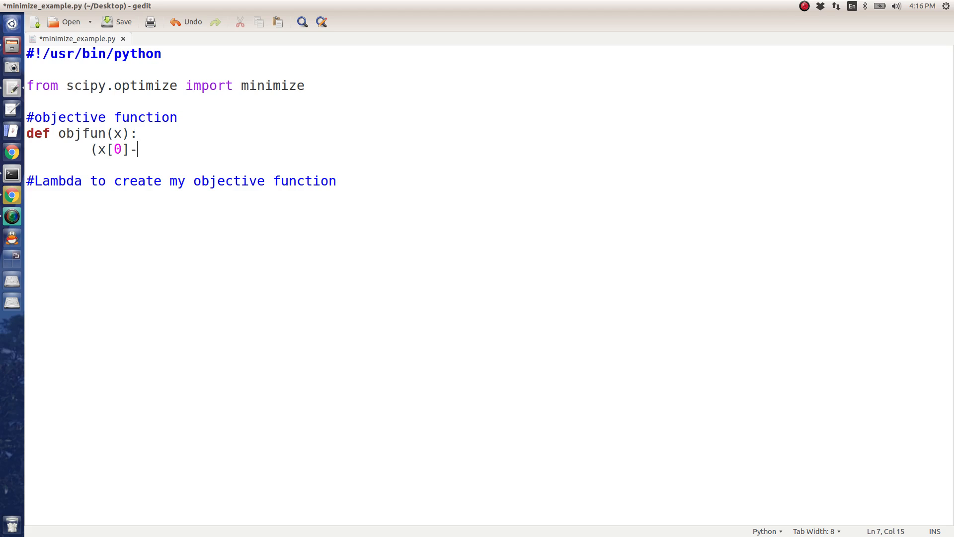
type("1")
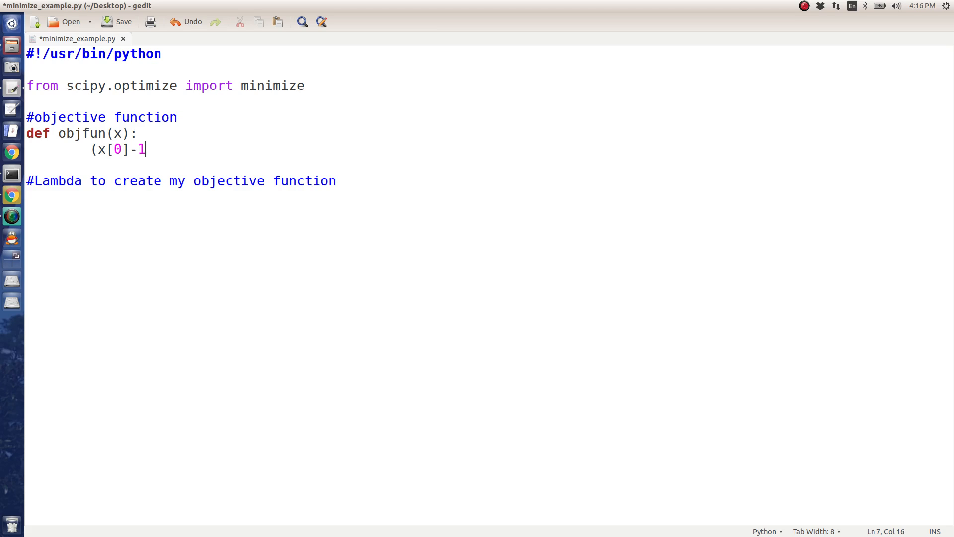
type(")**2")
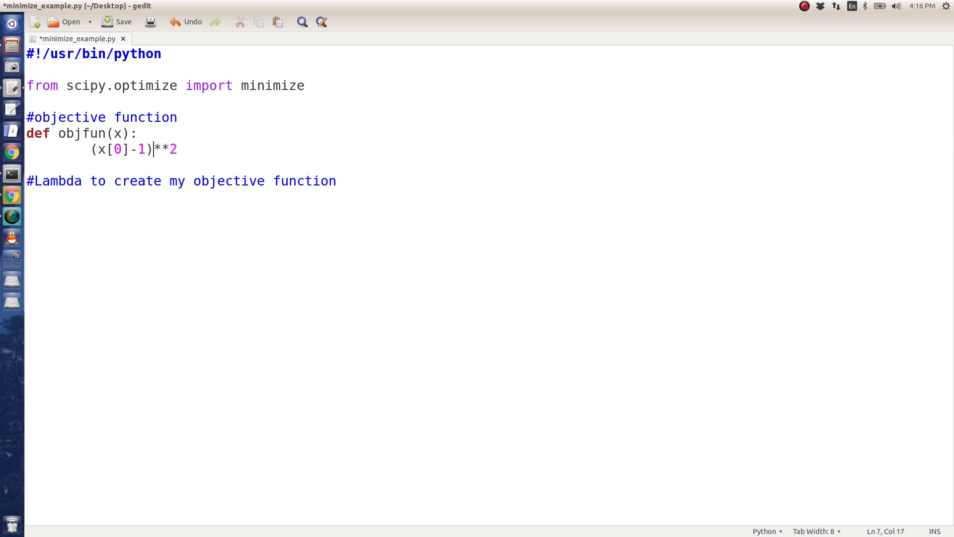
type("return")
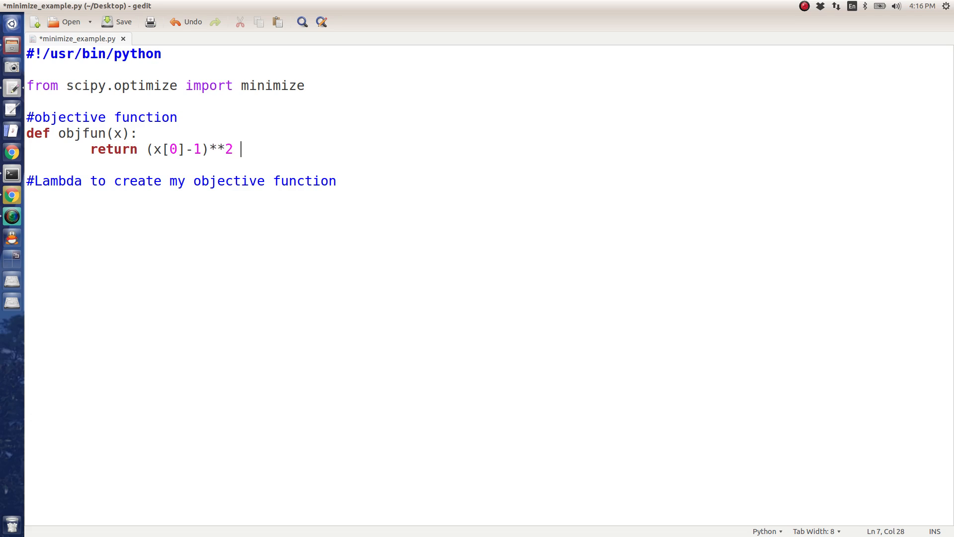
type("+ (x[1]-")
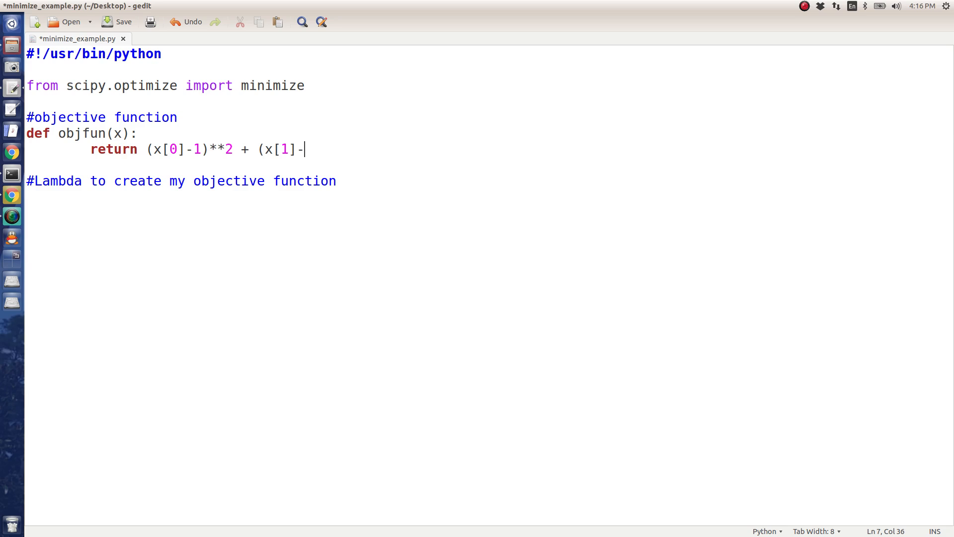
type("2.6")
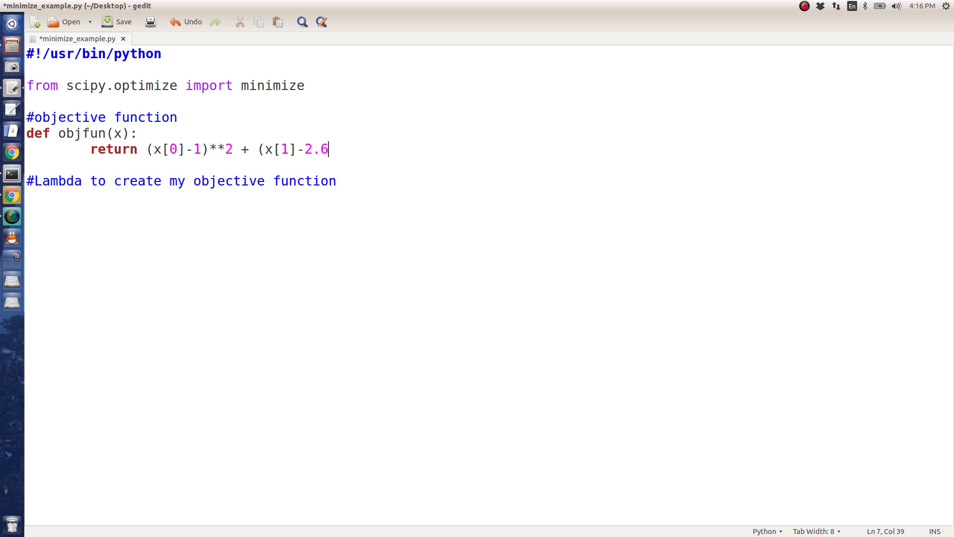
type("5)**2")
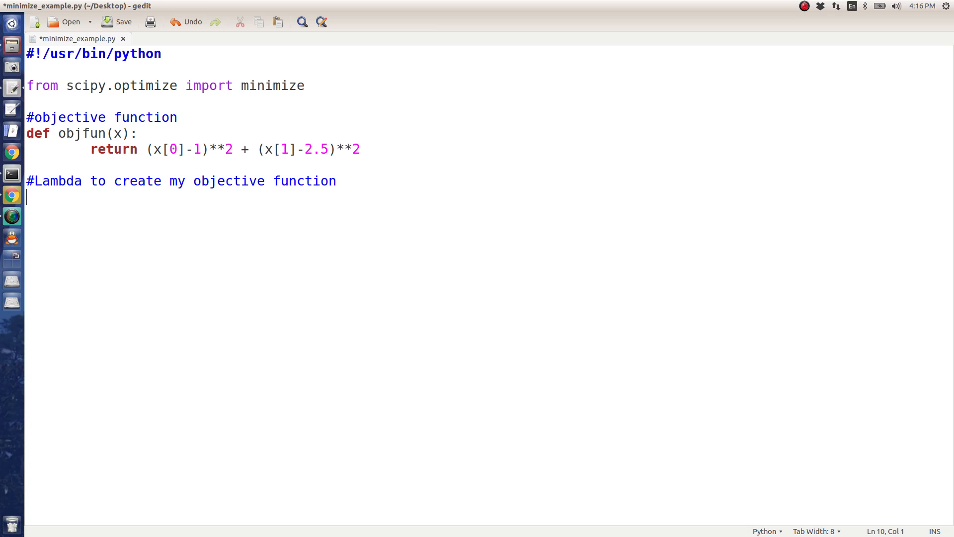
type("fun =")
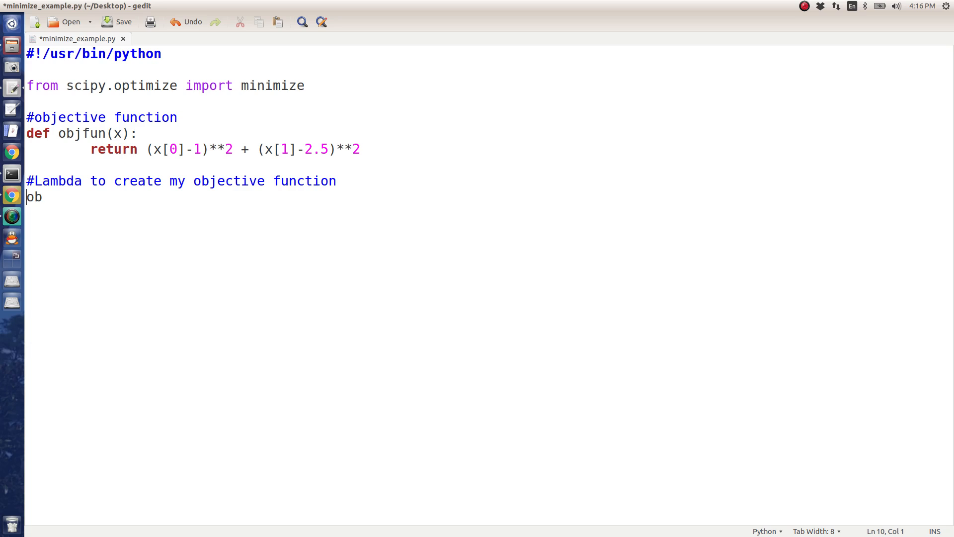
Write 'fun = lambda x: (x[0]-1)**2 + (x[1]-2.5)**2' and start a new '#' comment
type("fun =")
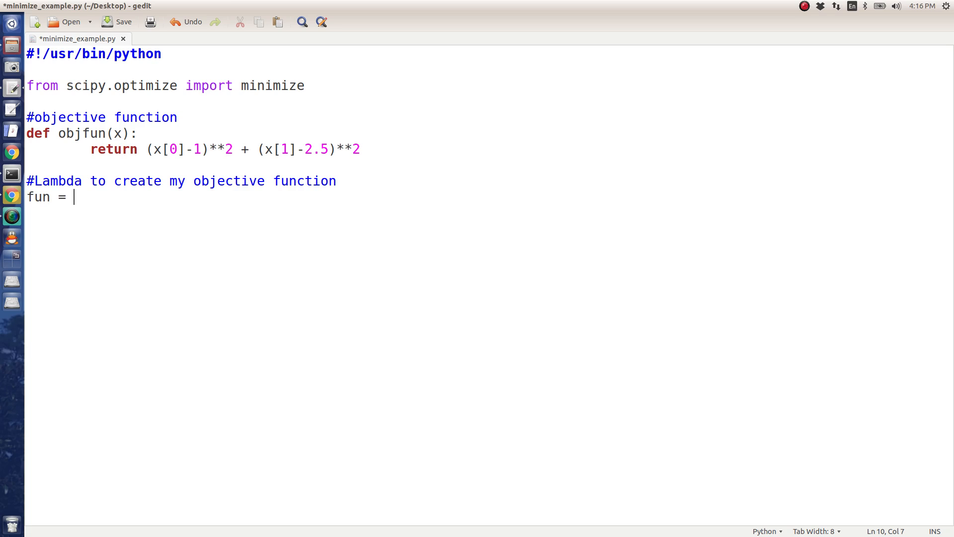
type("lambda")
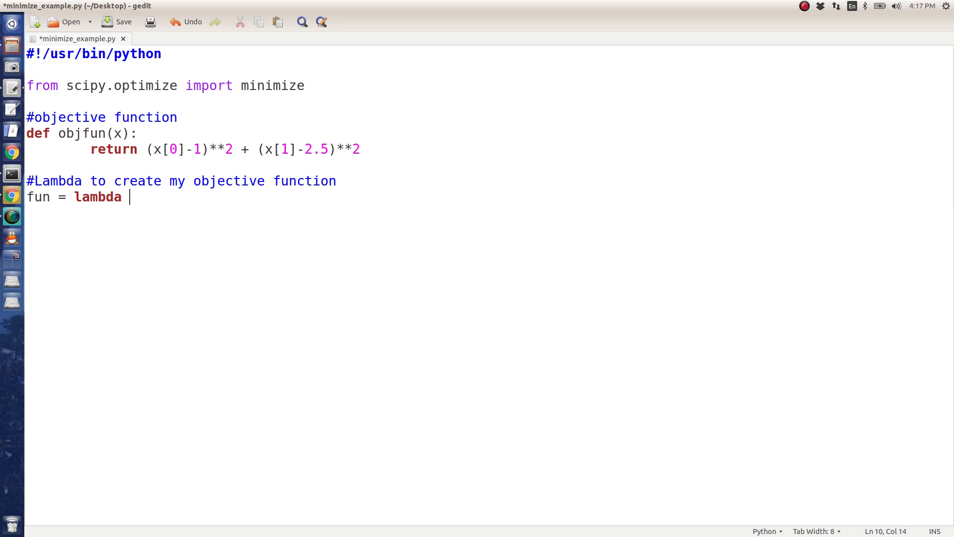
type("x: (x[0]-1)**2 + (x[1]-2.5)**2")
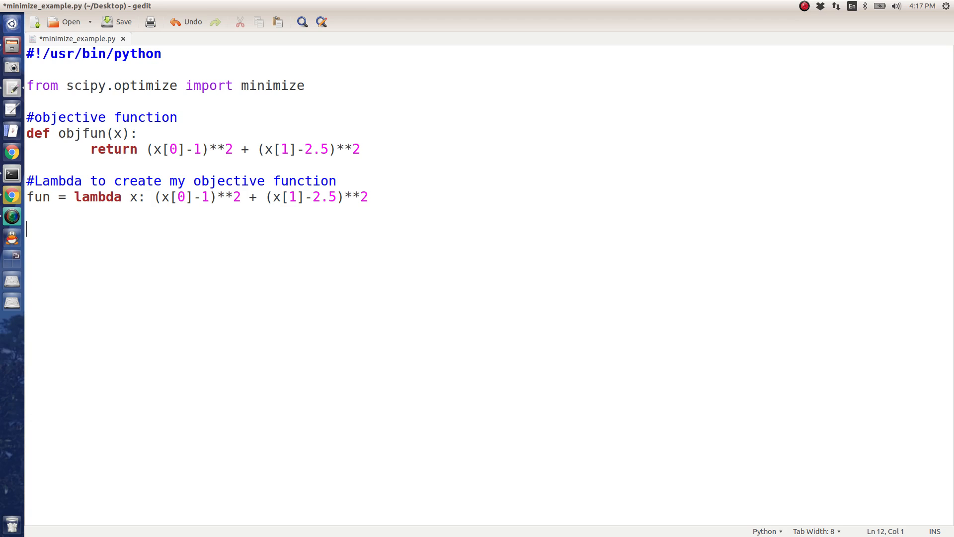
type("#")
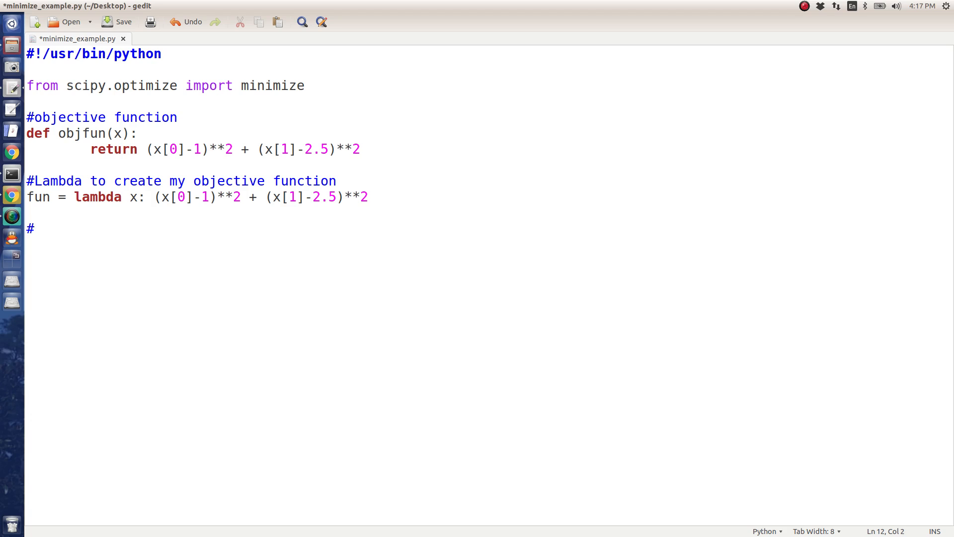
Add a '#Constraints' comment and an empty 'cons = (' tuple
type("Constraints")
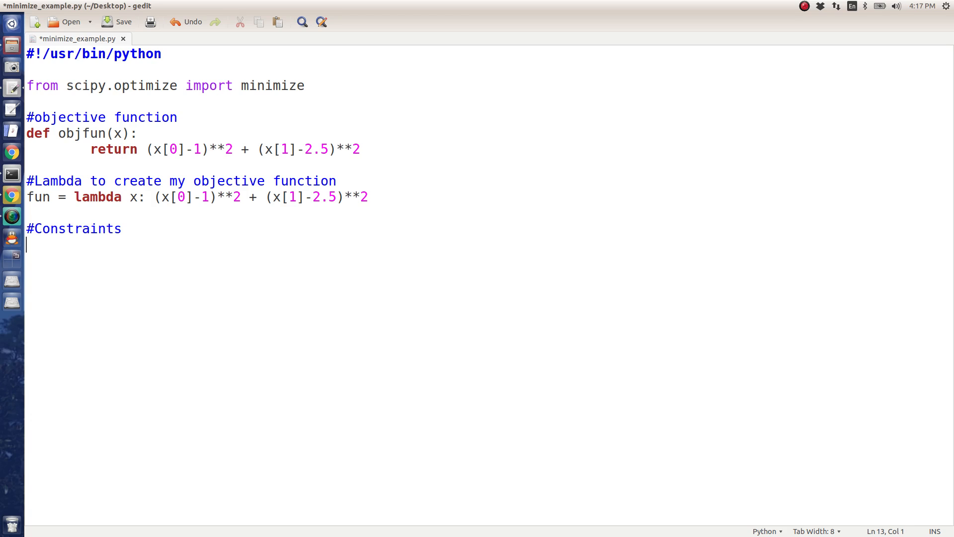
type("cons =")
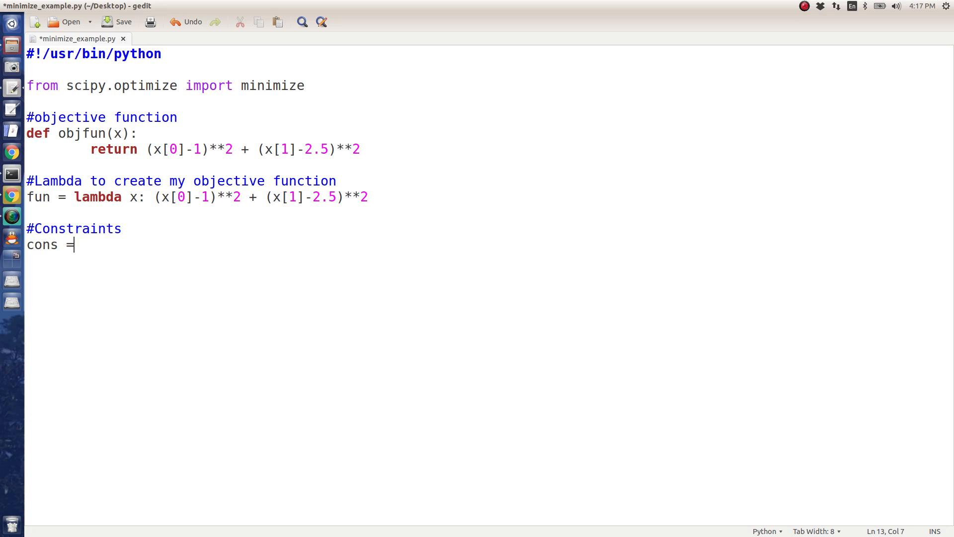
type("(")
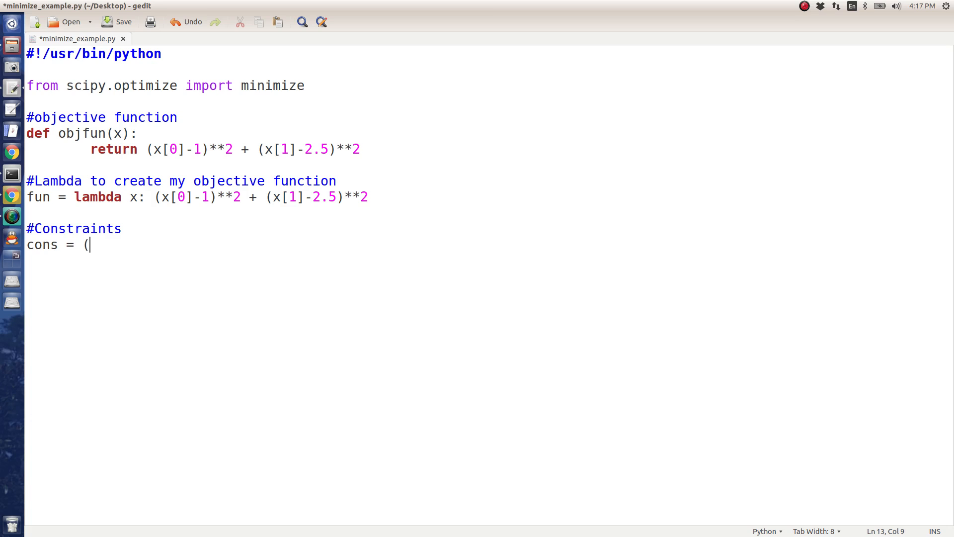
type(")")
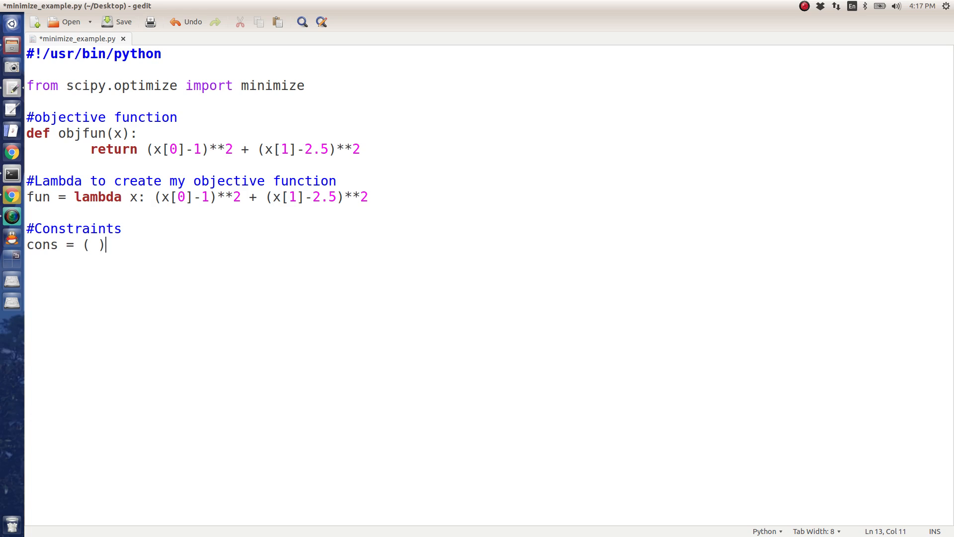
key("BackSpace")
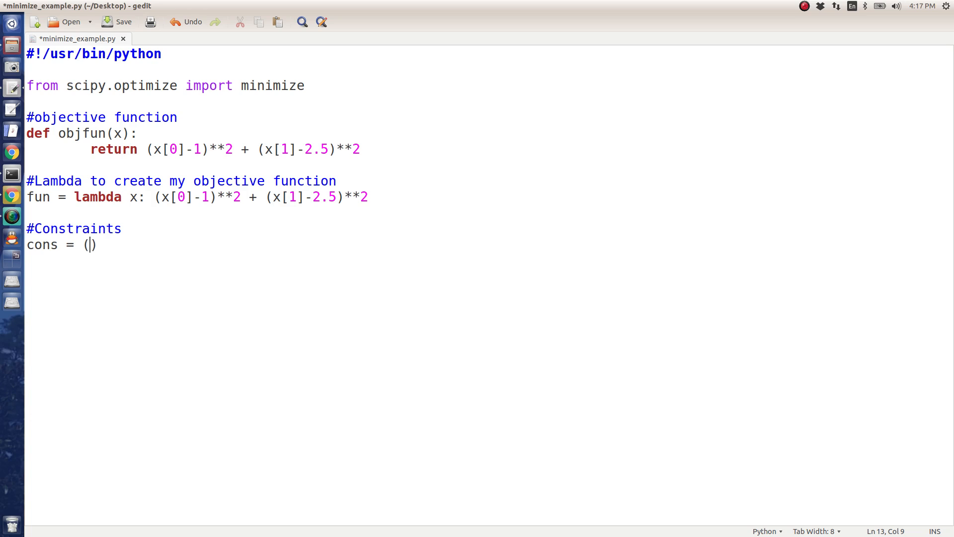
Enter the first constraint {'type':'ineq','fun':lambda x: x[0]-2*x[1]+2} into cons
type("{}")
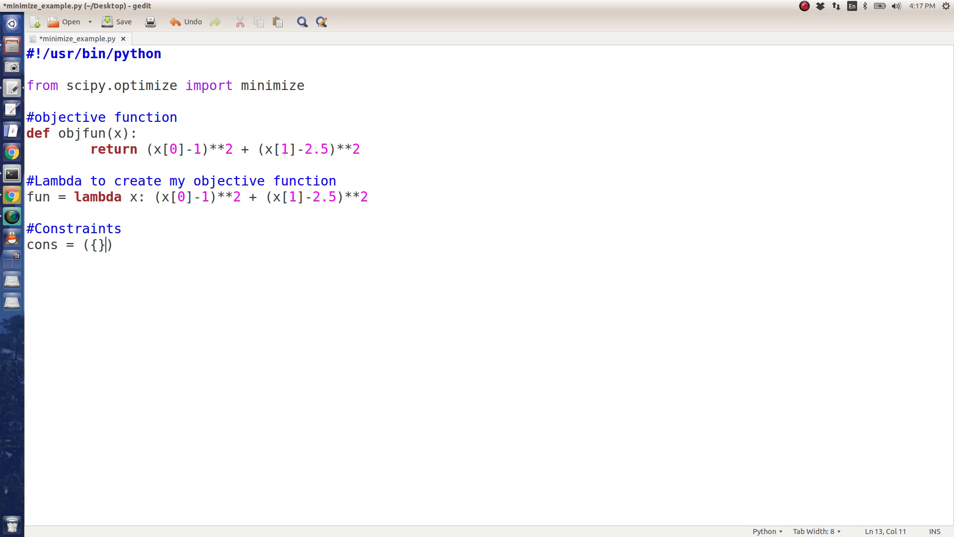
type("'type'")
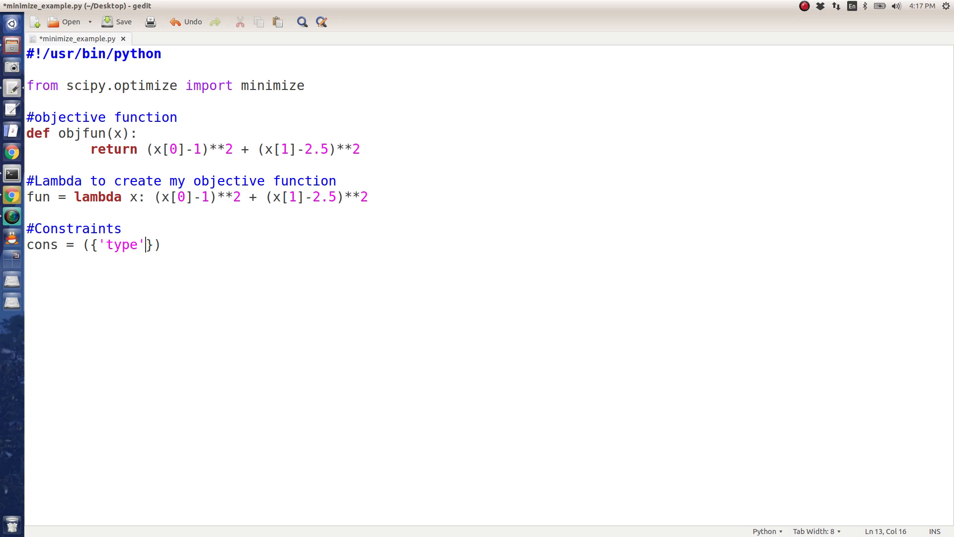
type(":'ne")
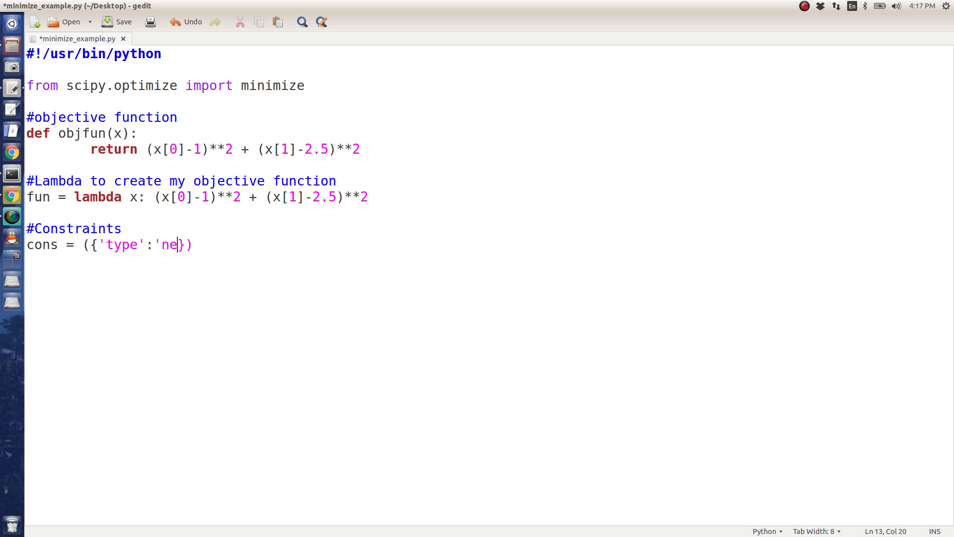
type("ineq")
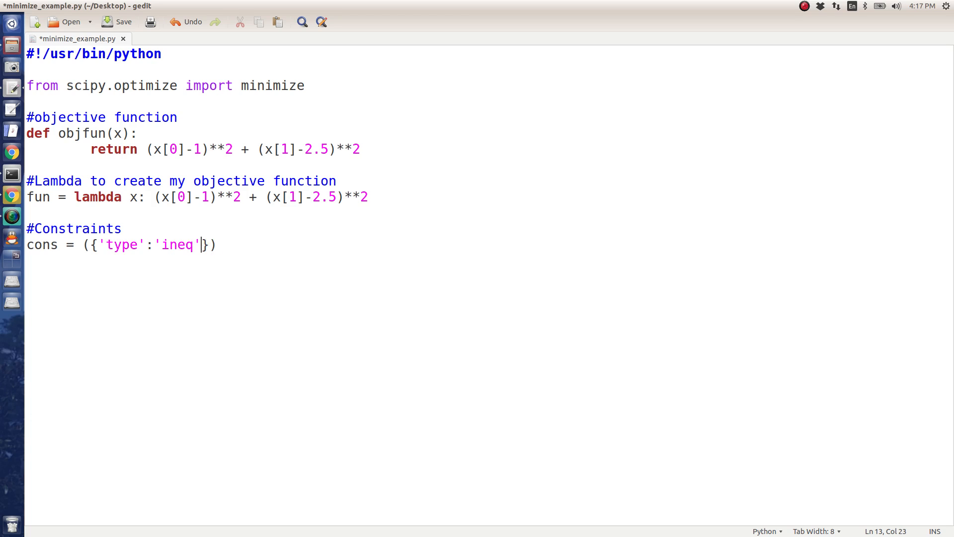
type(",'fun'")
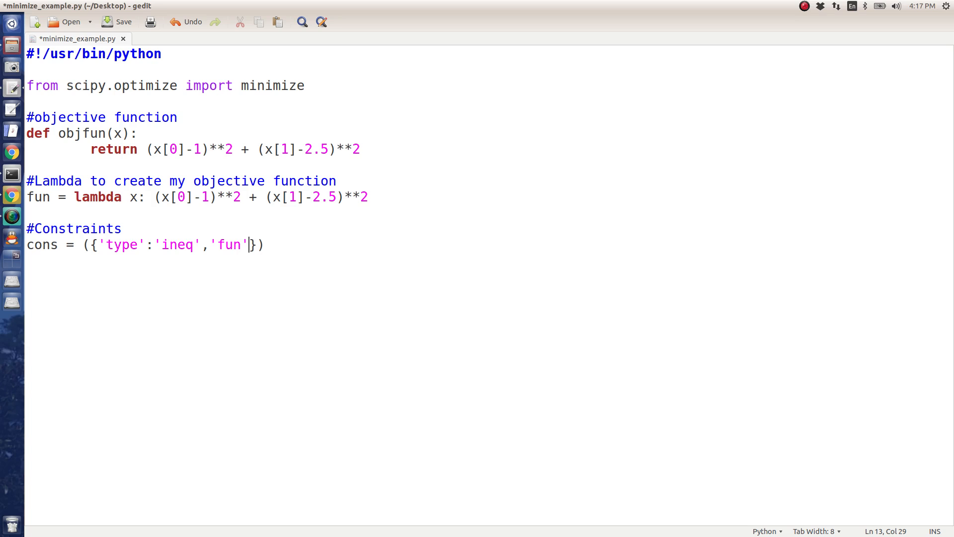
type(":")
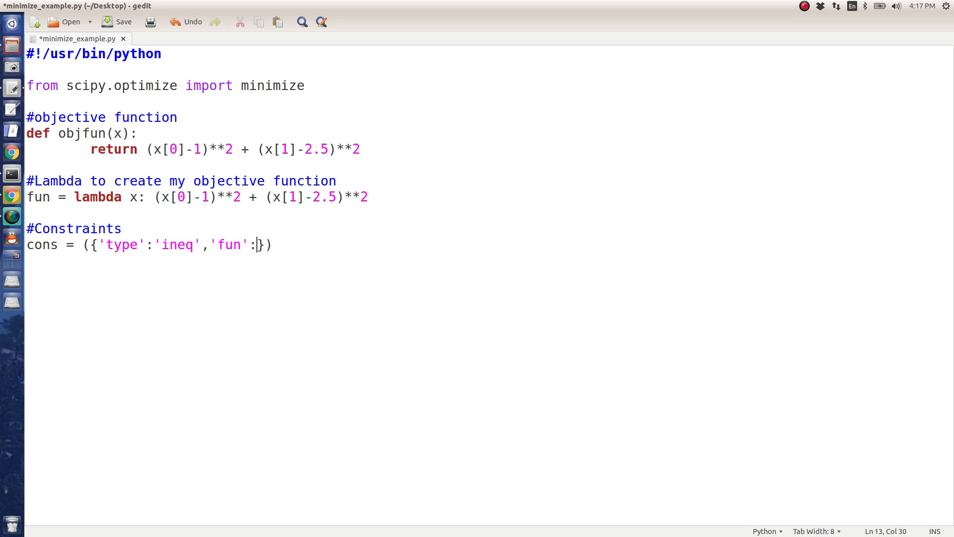
type("la")
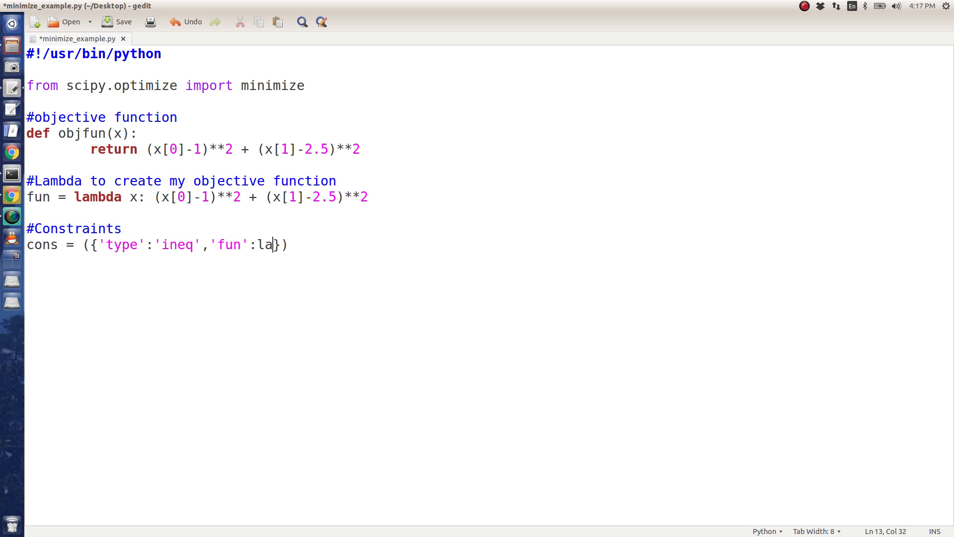
type("mbda x:")
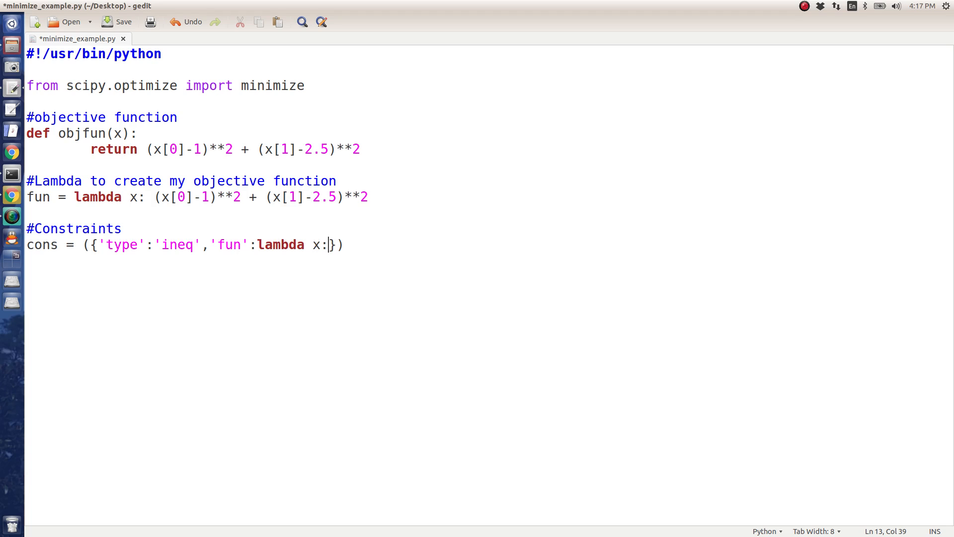
type("x[0]-2")
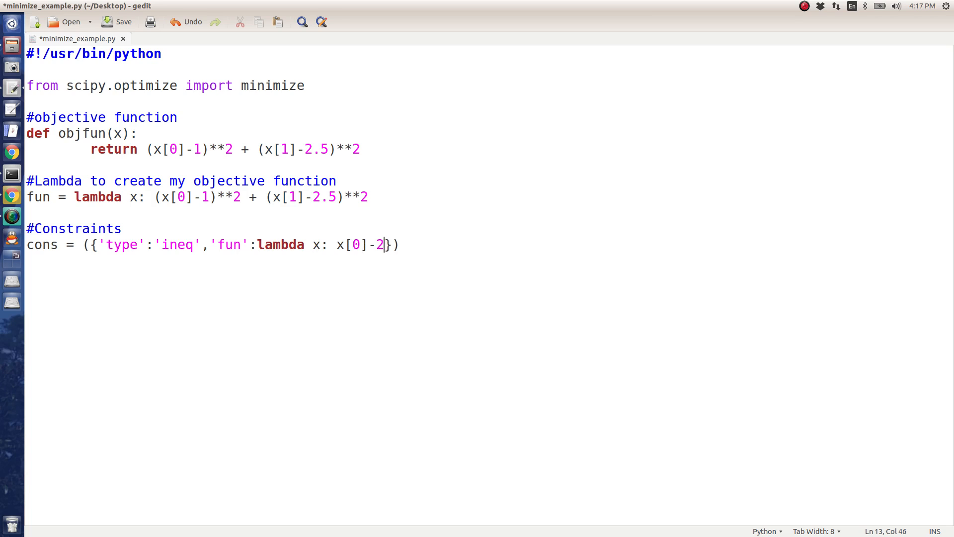
type("*x[1]+2")
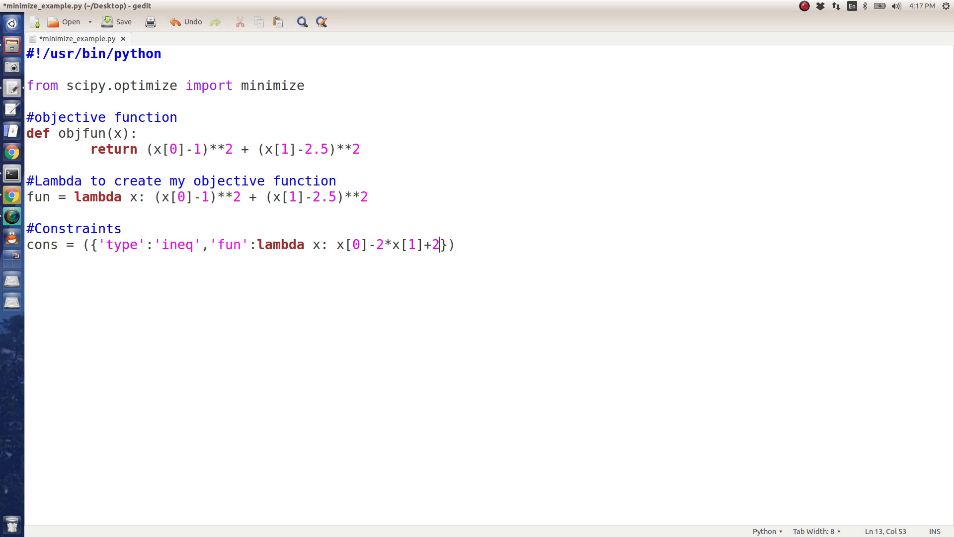
type(",")
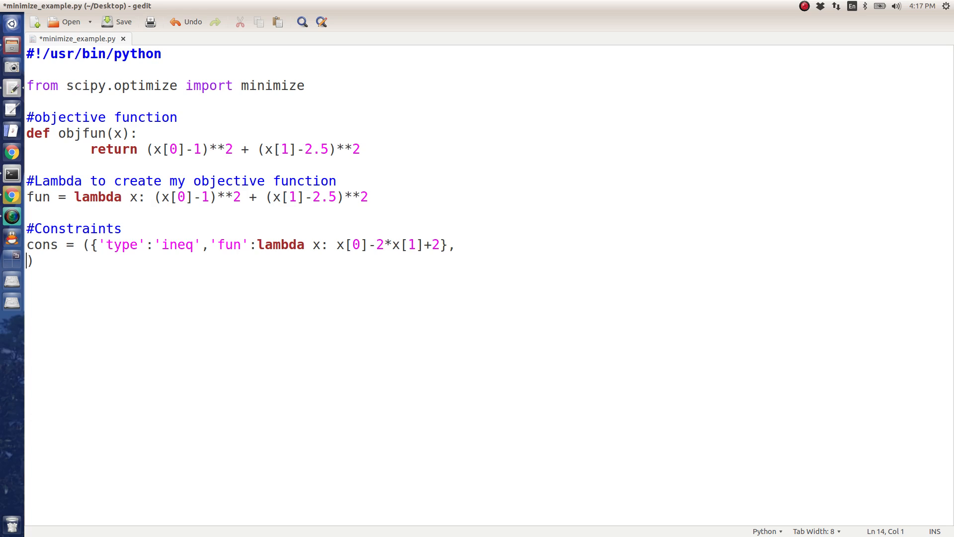
Add the second constraint {'type':'ineq','fun':lambda x: -x[0]-2*x[1]+6}
type("{}")
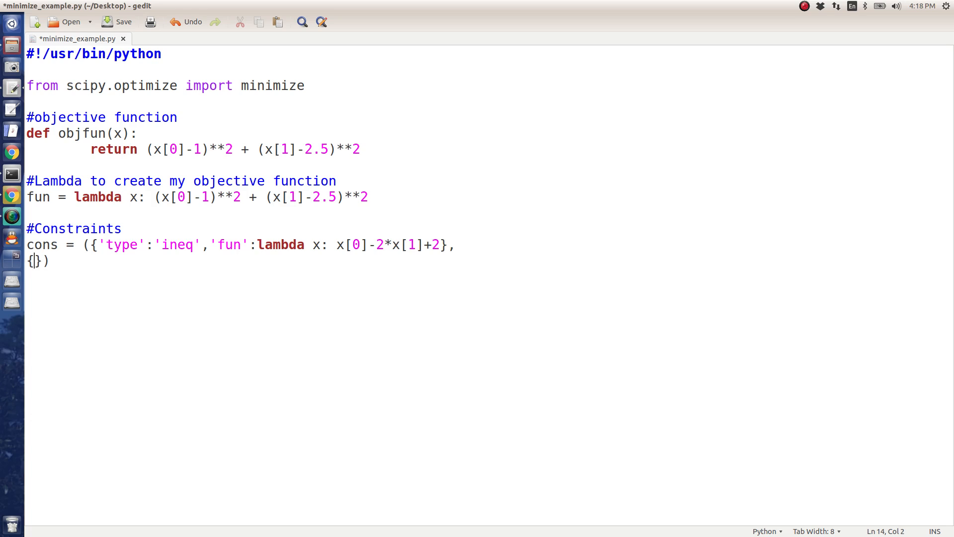
type("'type':")
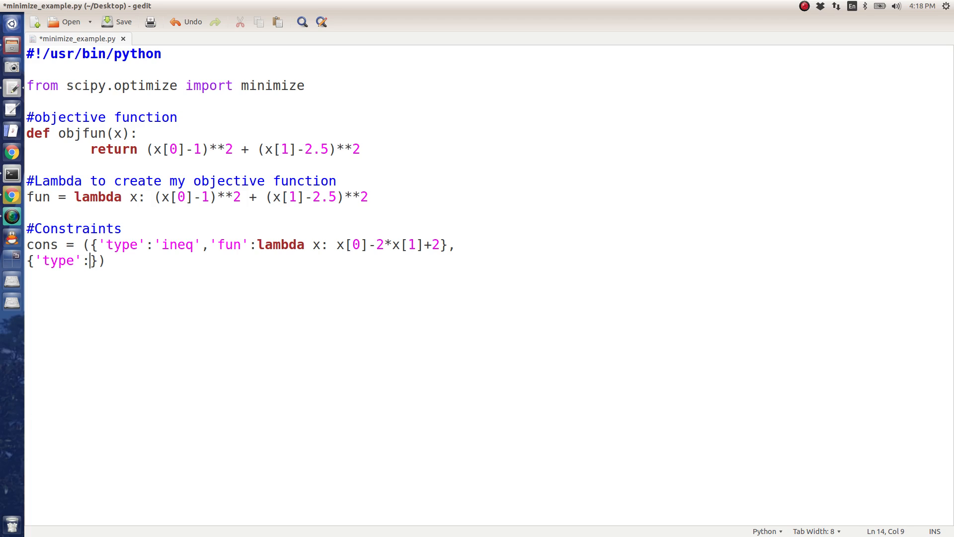
type("ineq',")
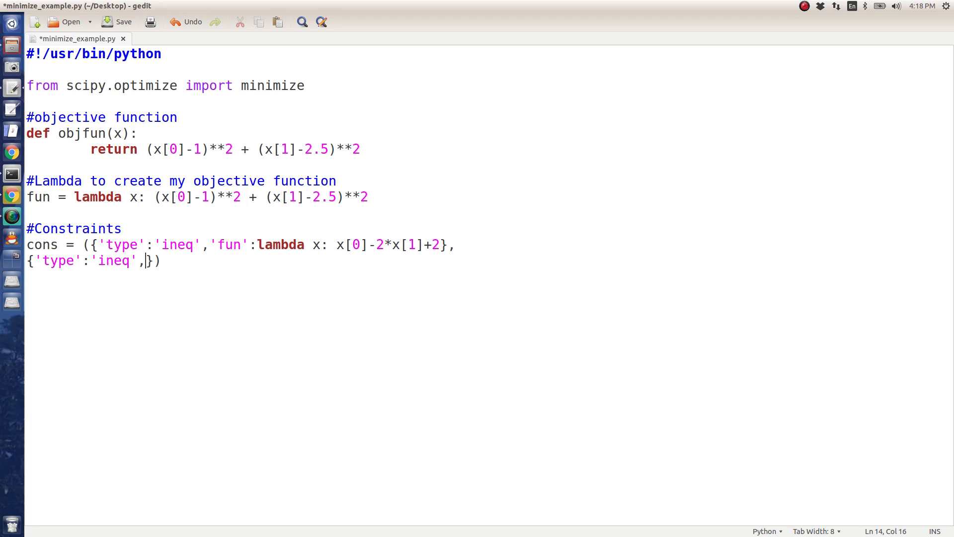
type("'fun'")
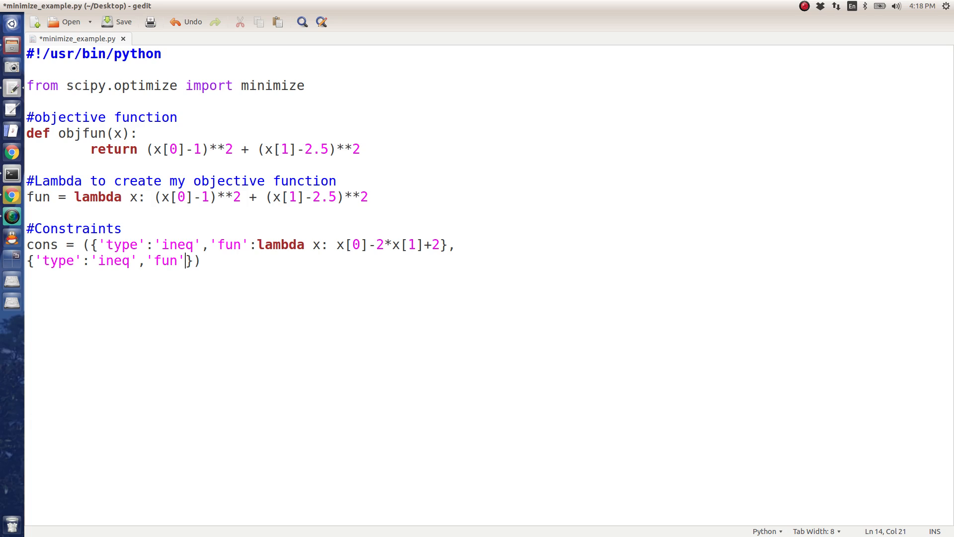
type("lambda x:-x[0")
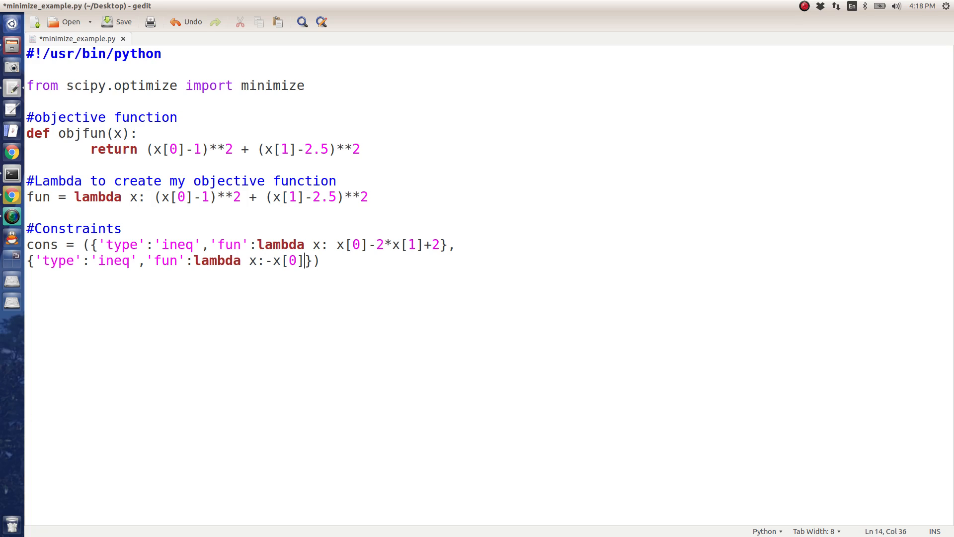
type("-2*x[1]")
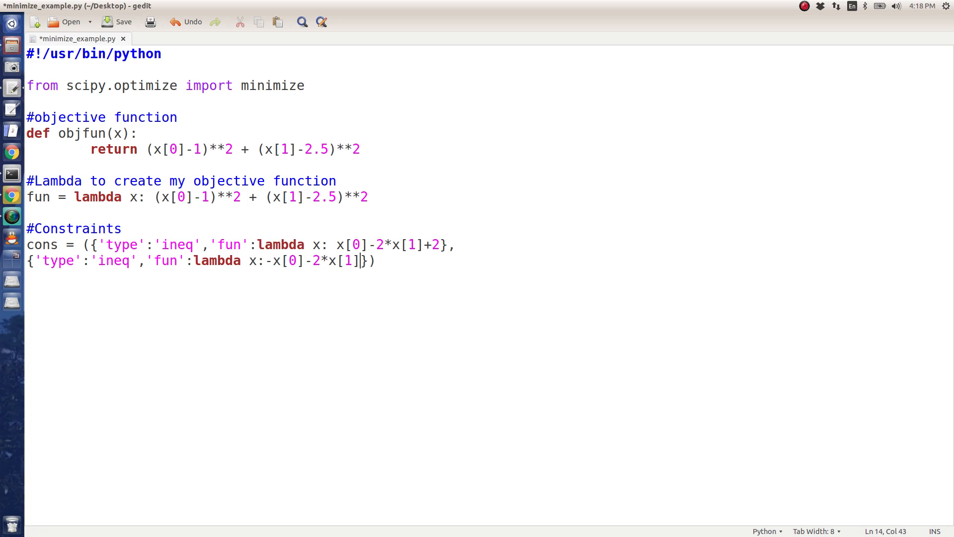
type("+6")
type("{')")
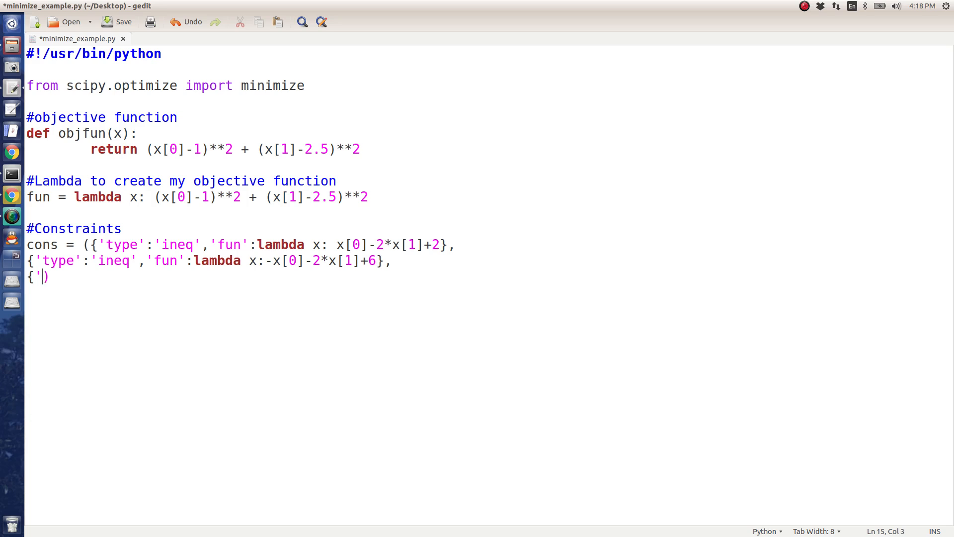
Begin the third 'ineq' constraint dictionary with its lambda on the next line
type("type':")
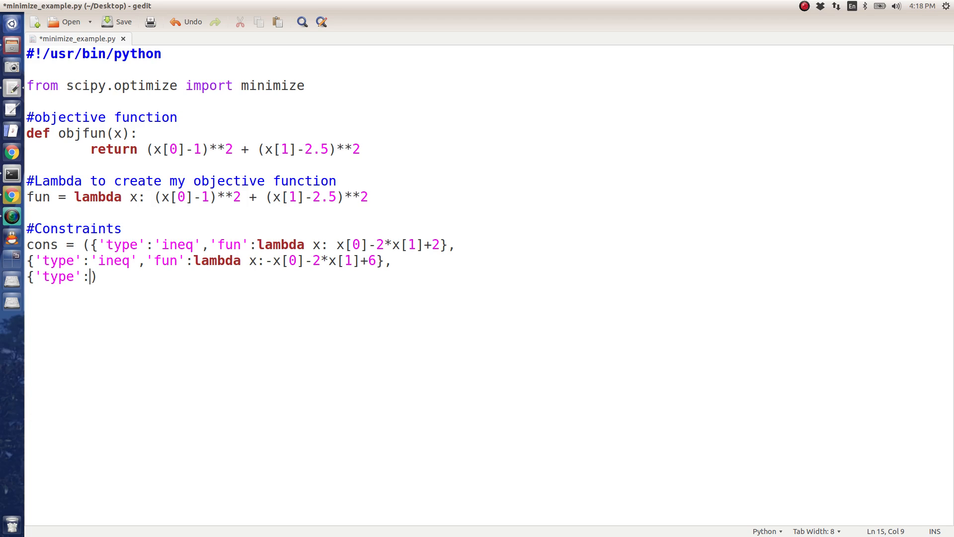
type("'ineq',")
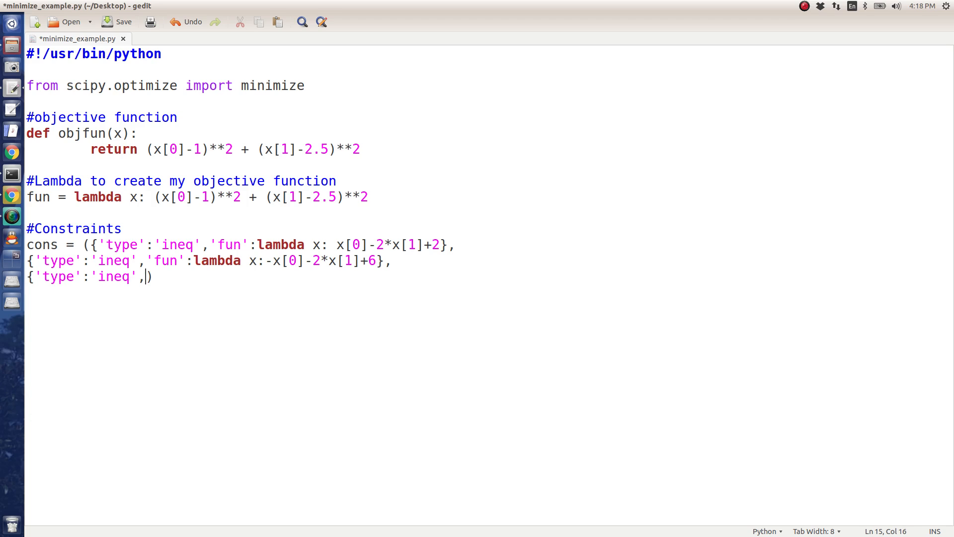
type("'fun':lambda x:-")
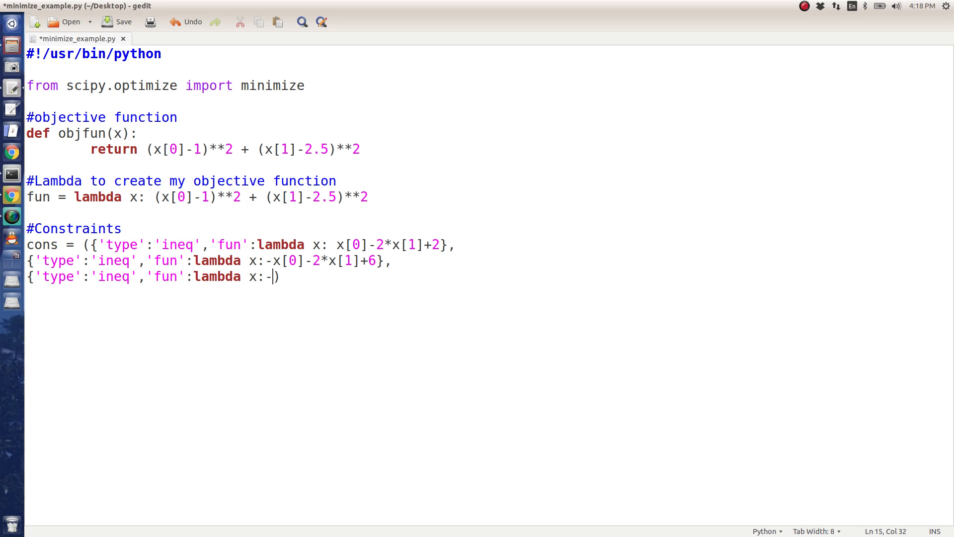
type("x[0]+2")
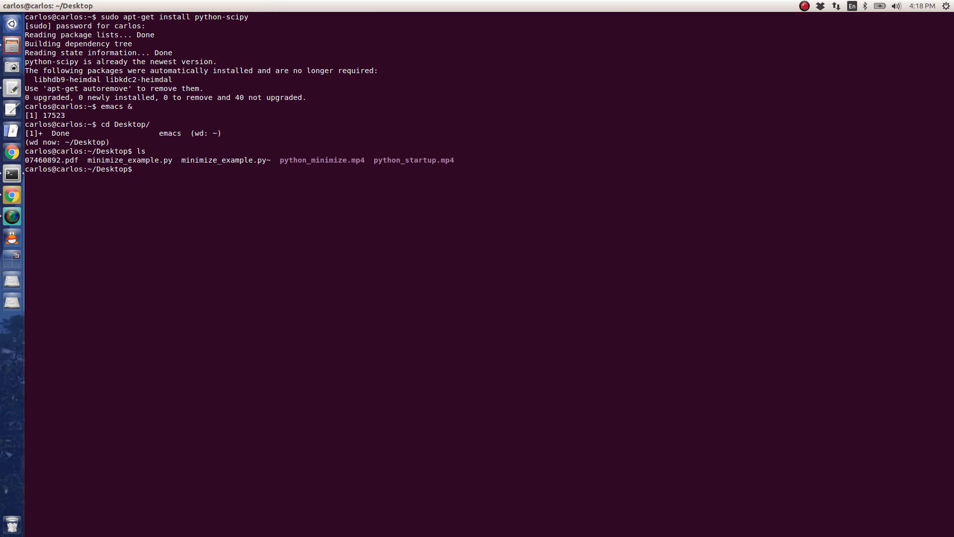
Make minimize_example.py executable with chmod 777 and run ./minimize_example.py
type("chmod 777")
type("./i")
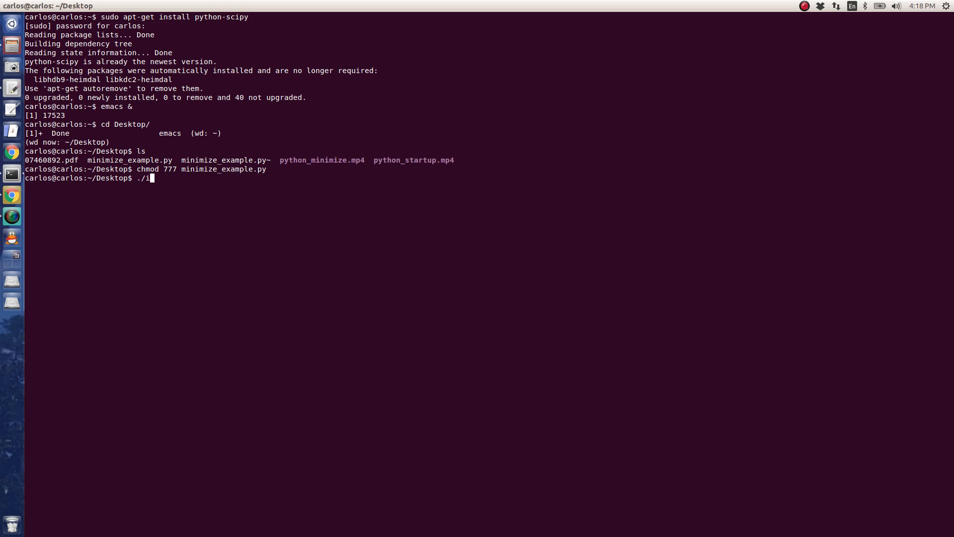
type("minimize_example.py")
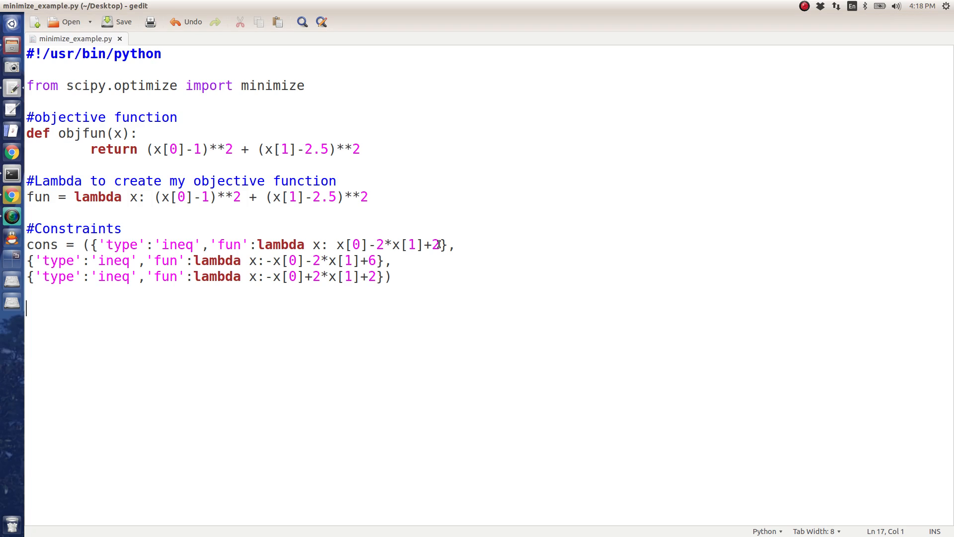
type("r")
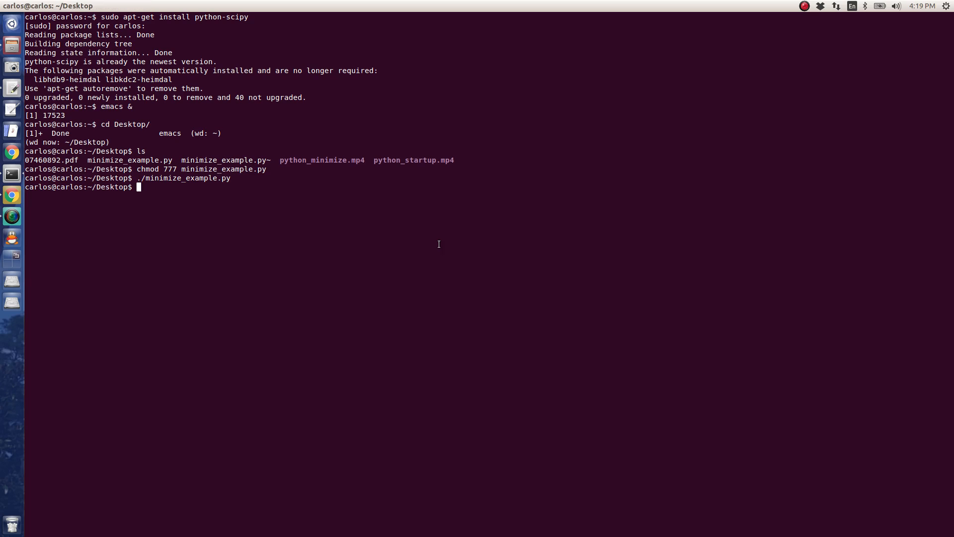
Print all constraints, then edit the print line to show cons[0]['type']
key("Return")
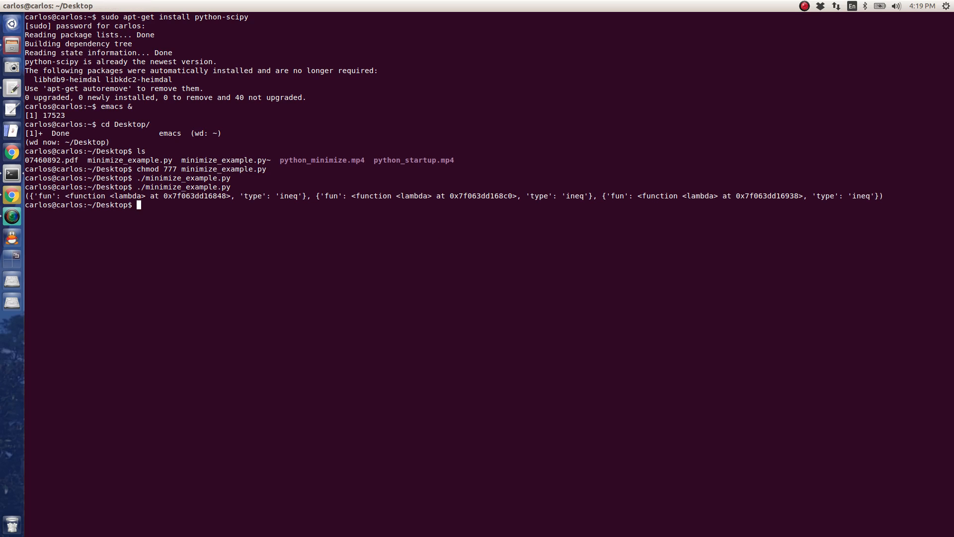
key("alt+Tab")
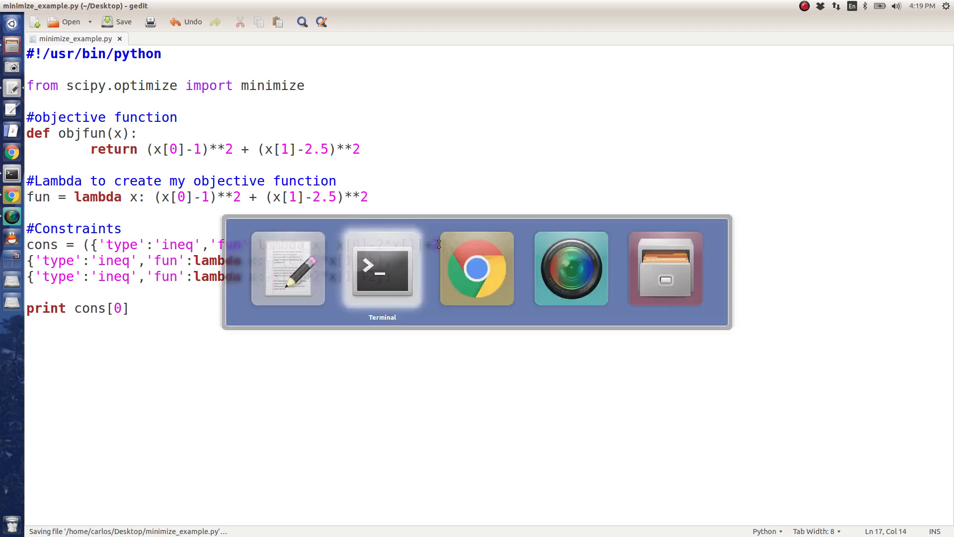
left_click(382, 269)
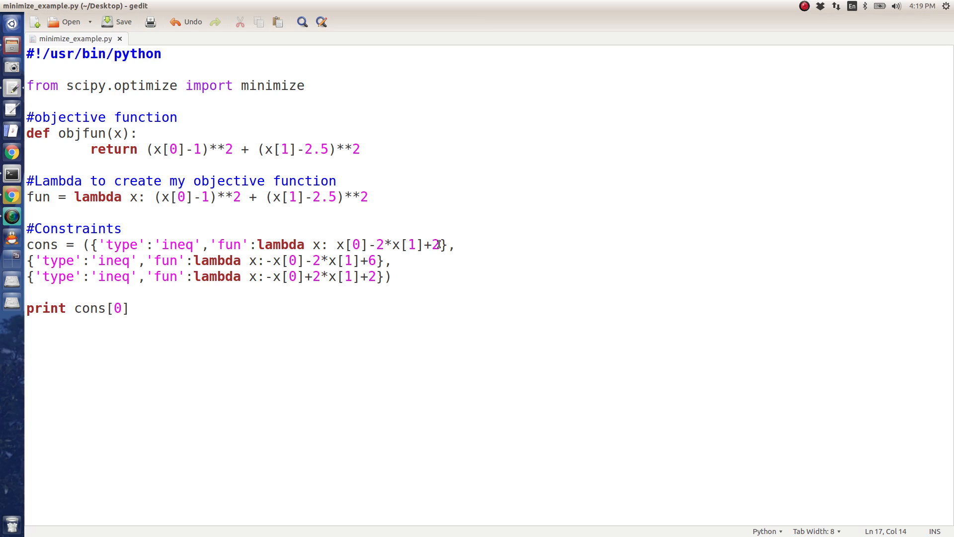
type("['type']")
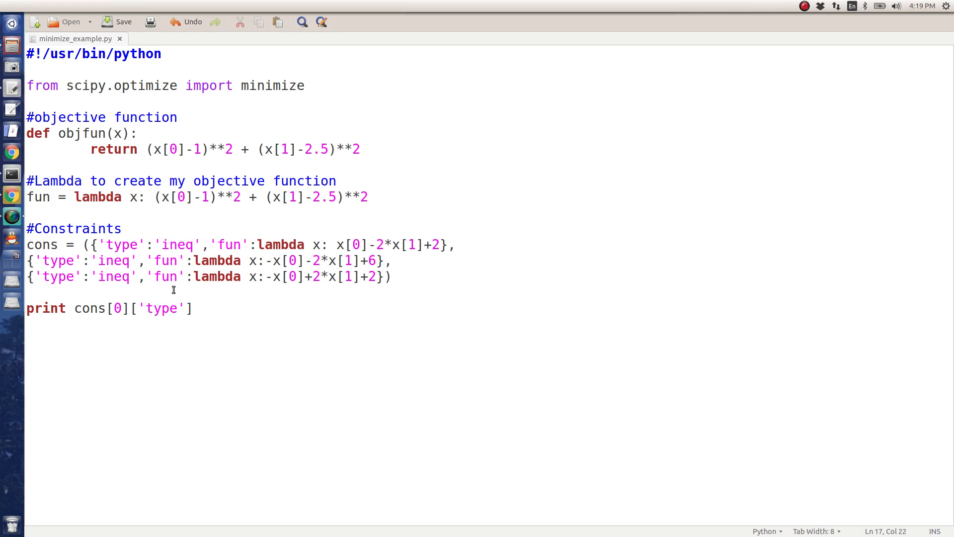
double_click(89, 308)
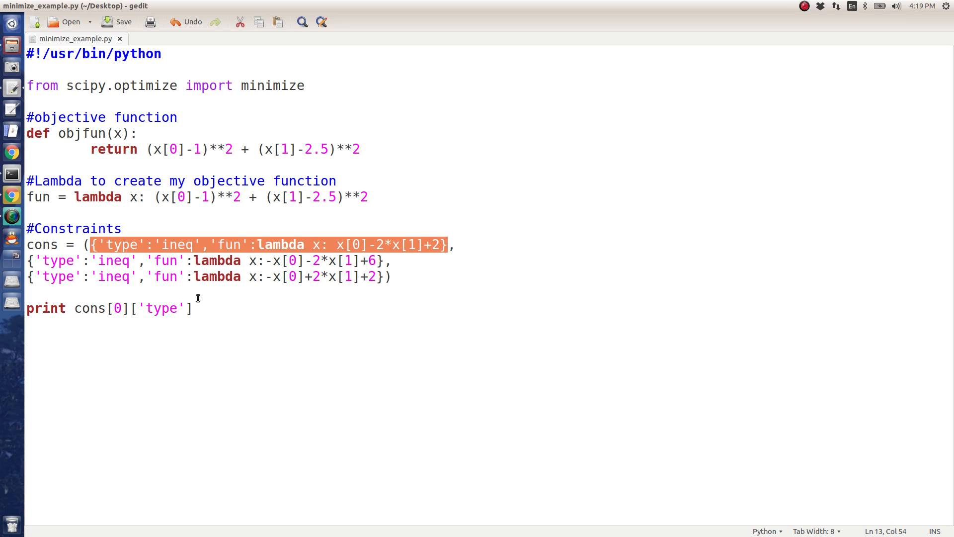
Rerun to print 'ineq' for the first constraint, then print its 'fun' lambda
left_click(90, 244)
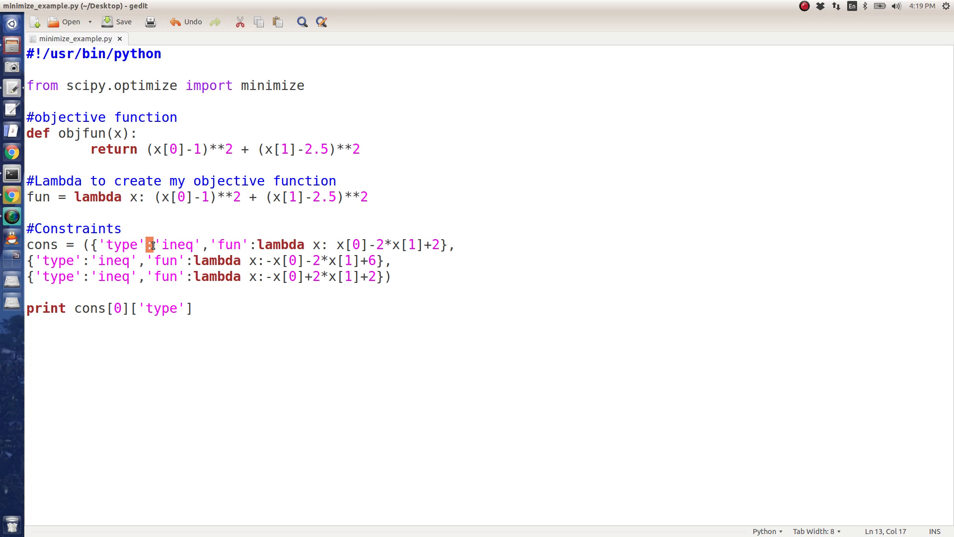
double_click(122, 244)
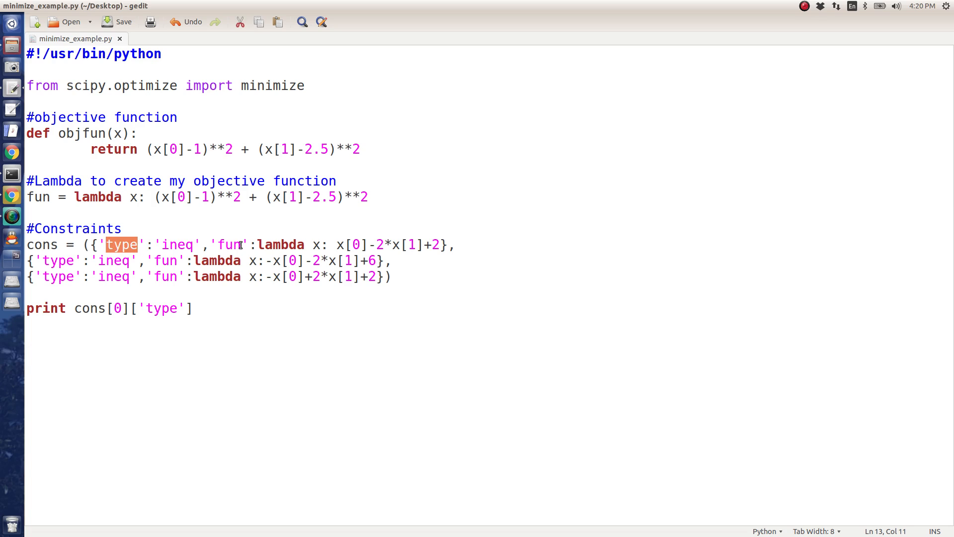
double_click(230, 244)
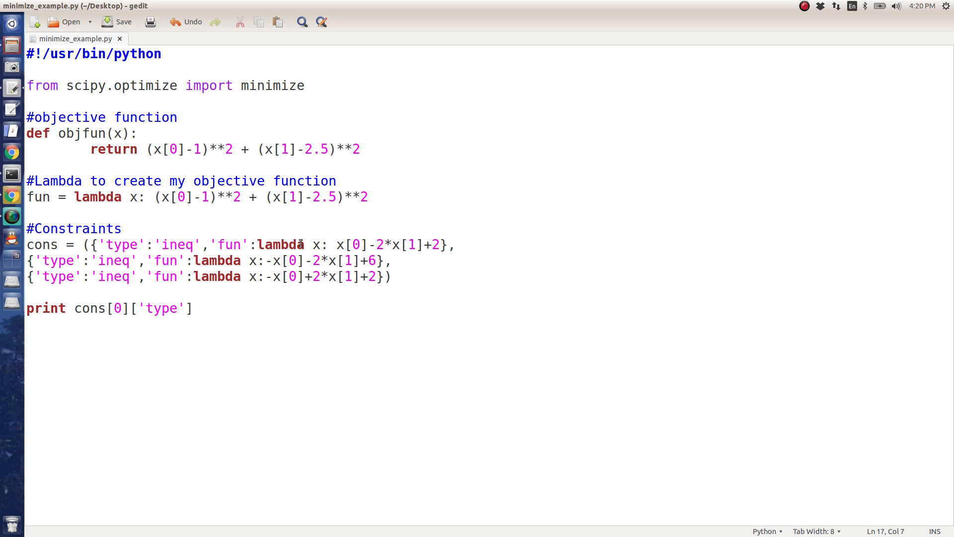
left_click(193, 308)
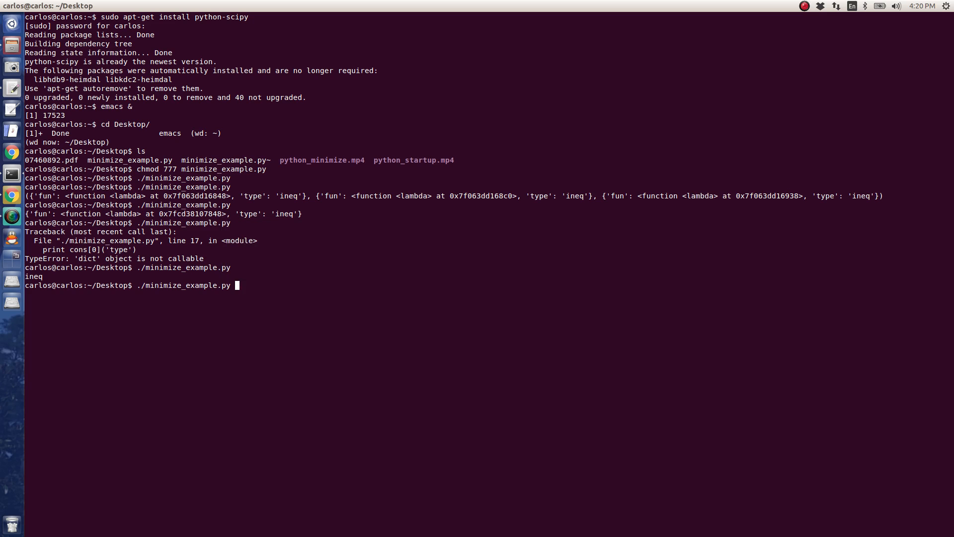
key("alt+Tab")
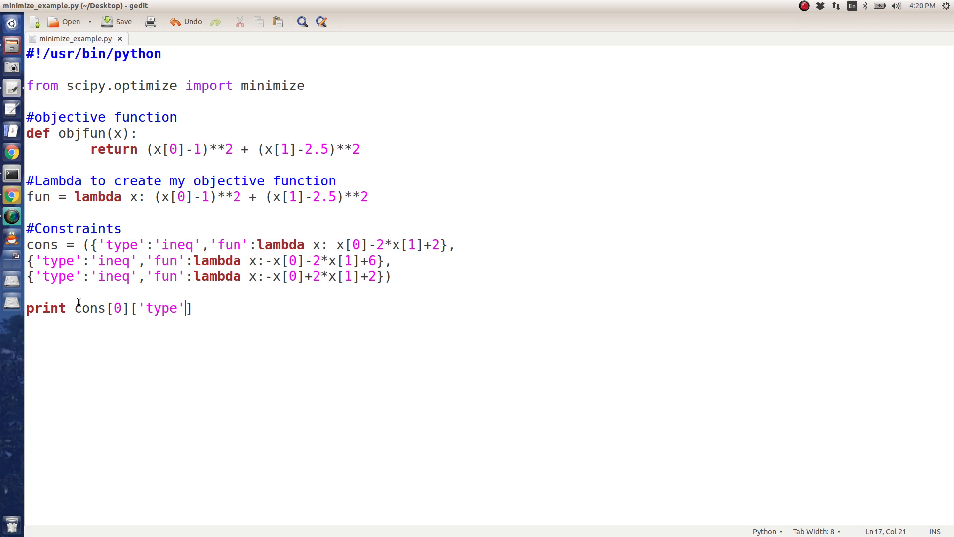
type("fun")
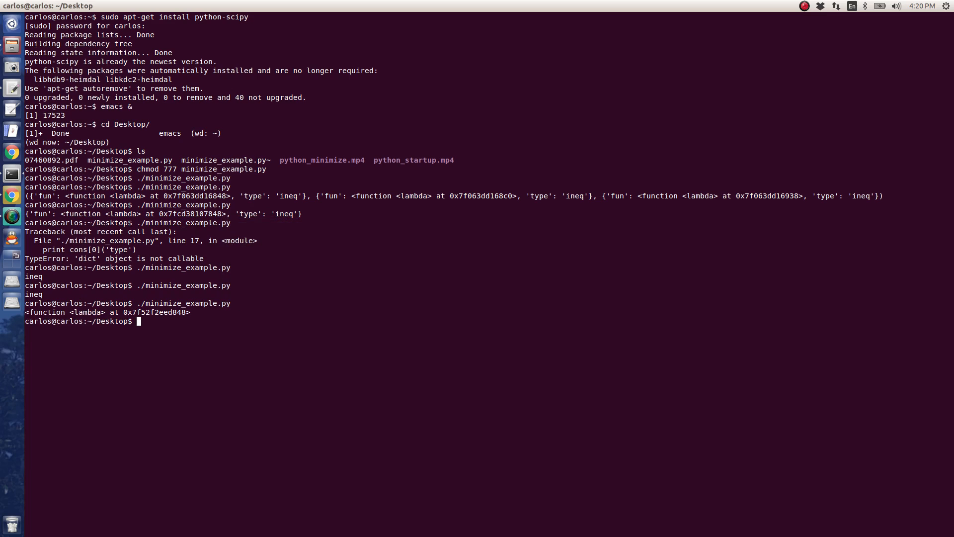
key("alt+Tab")
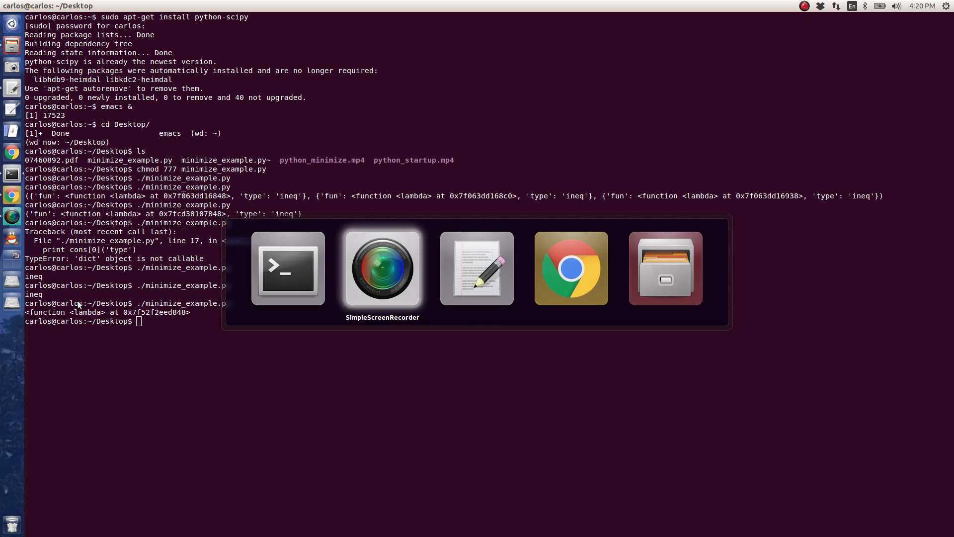
left_click(476, 268)
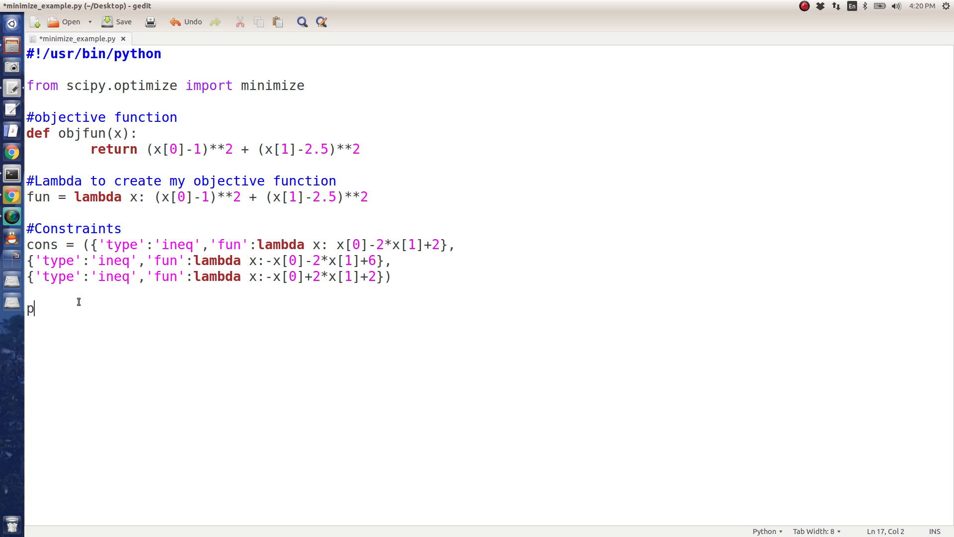
Add a #Bounds comment with bnds = ((0,None),(0,None)) below the constraints
type("#")
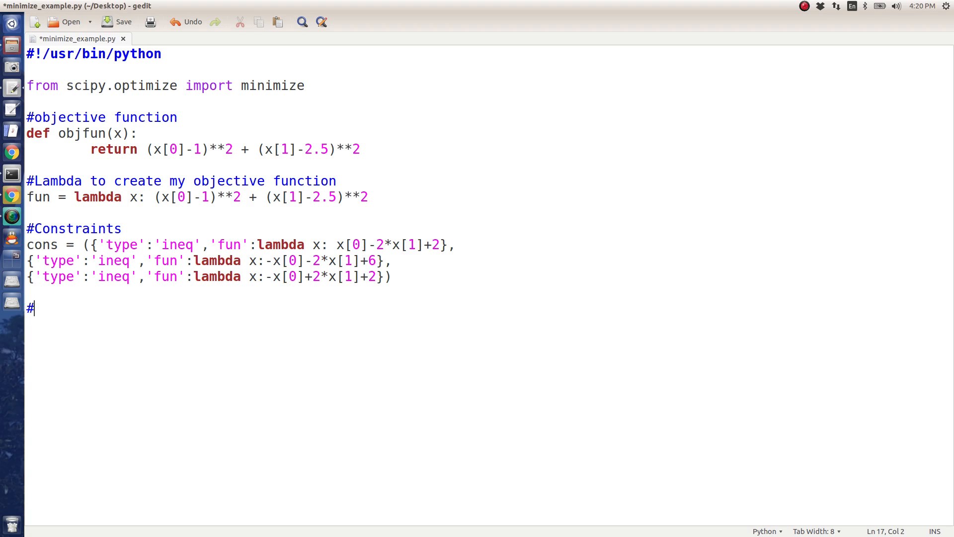
type("Bounds")
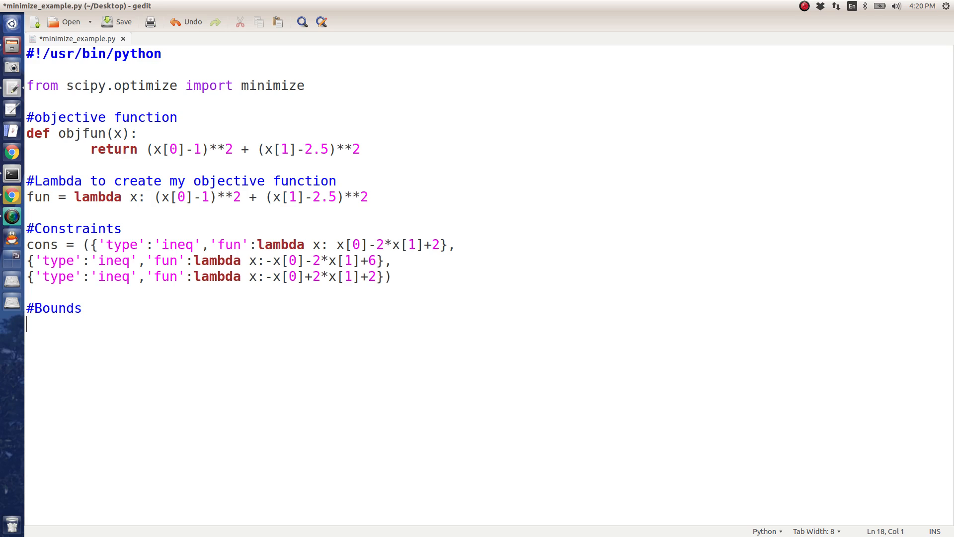
type("bnds = (")
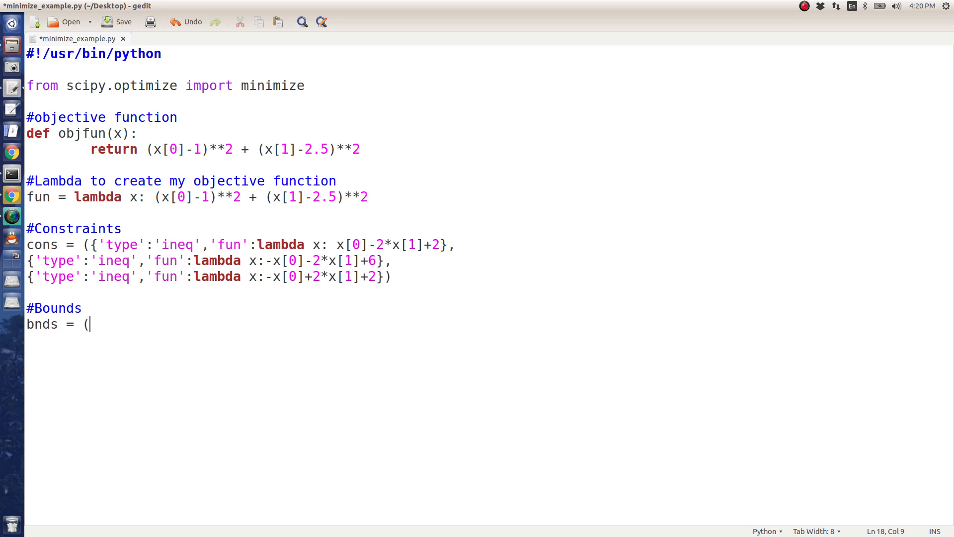
type("(0,Non")
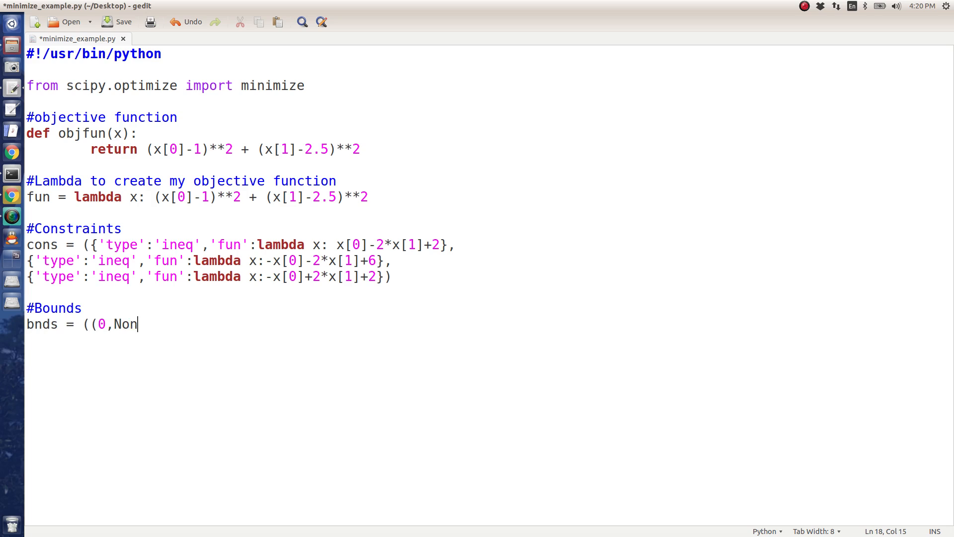
type("e)")
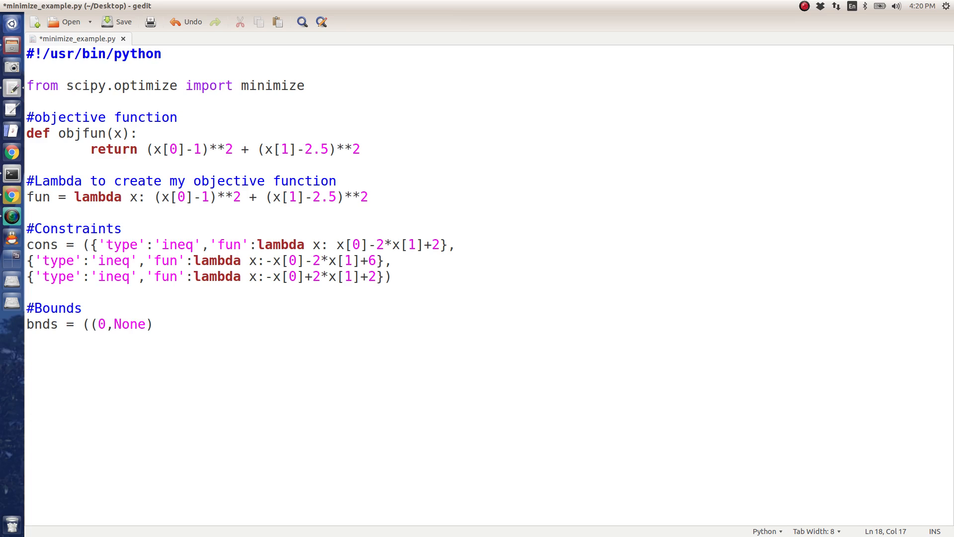
type(",(0,None")
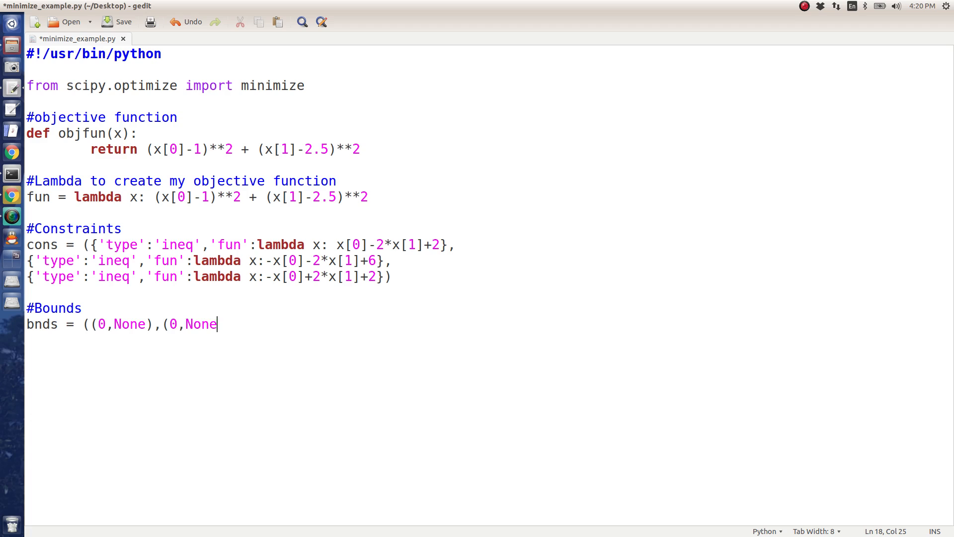
type(")")
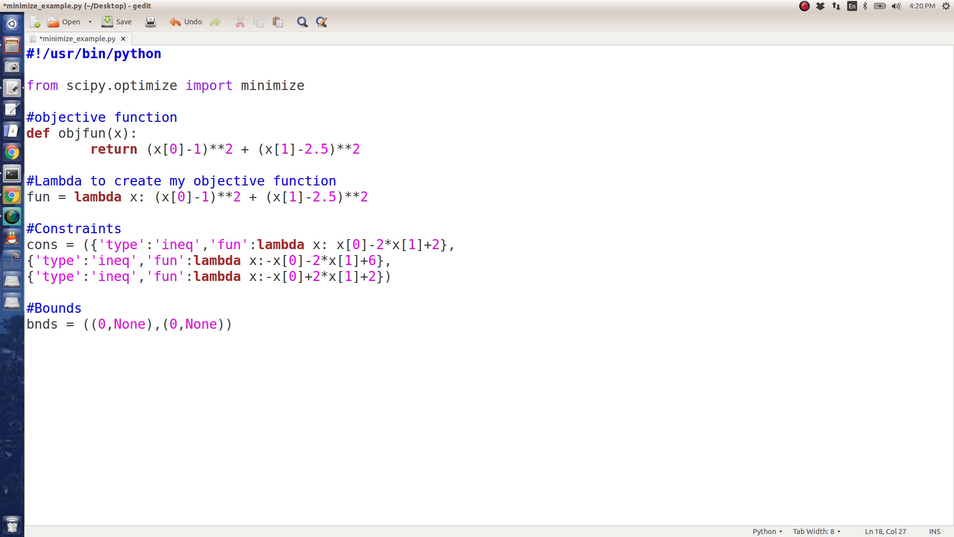
left_click(184, 323)
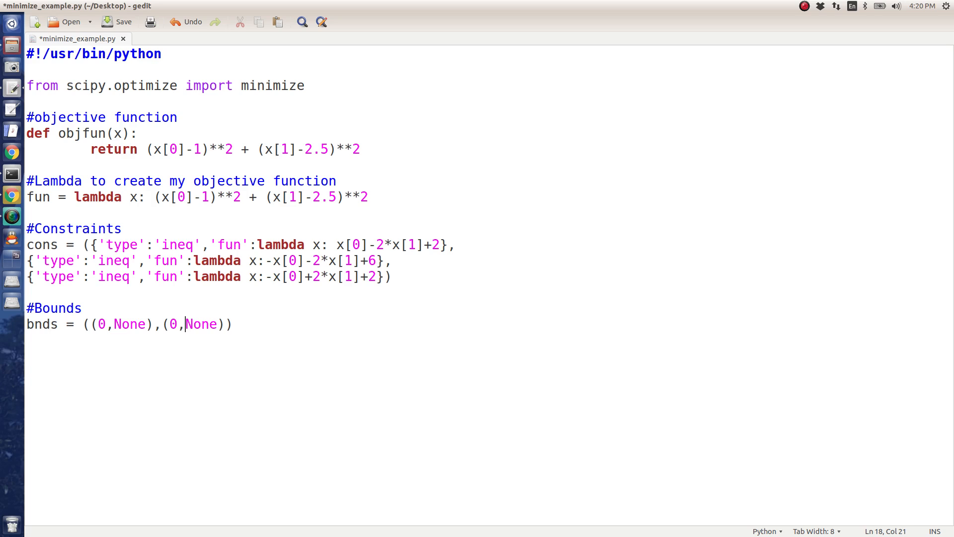
type("#")
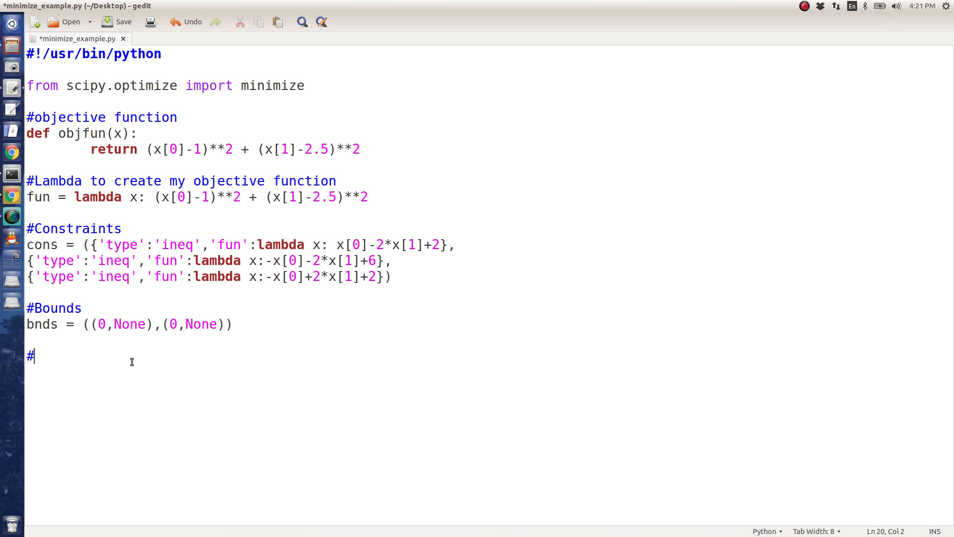
Add a '#Minimize the function' comment and start minimize(fun,(2,0)
type("Minimize the f")
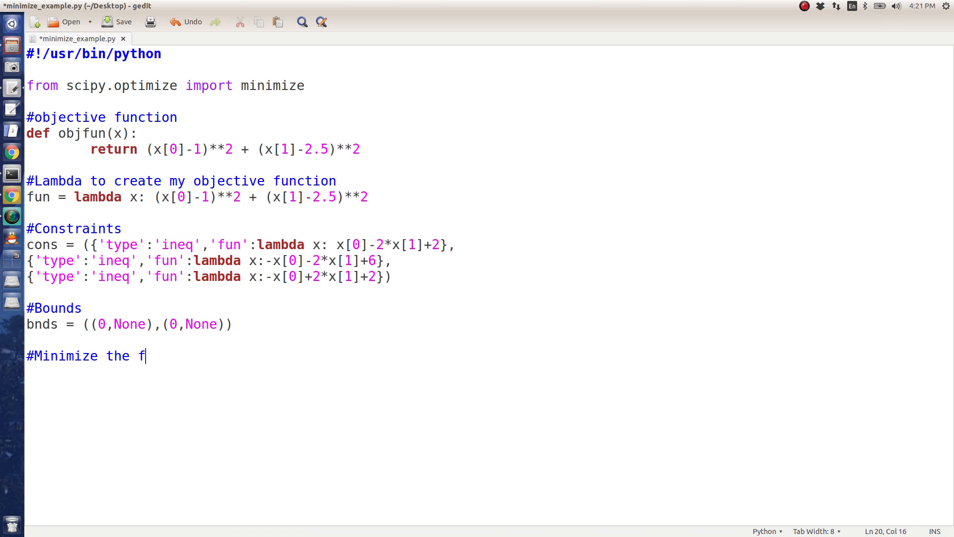
type("unction")
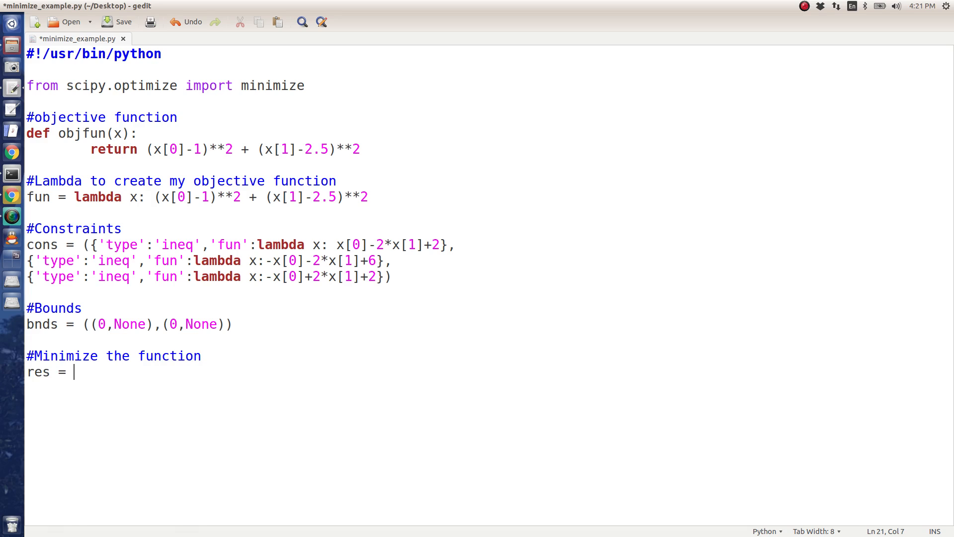
type("minimize")
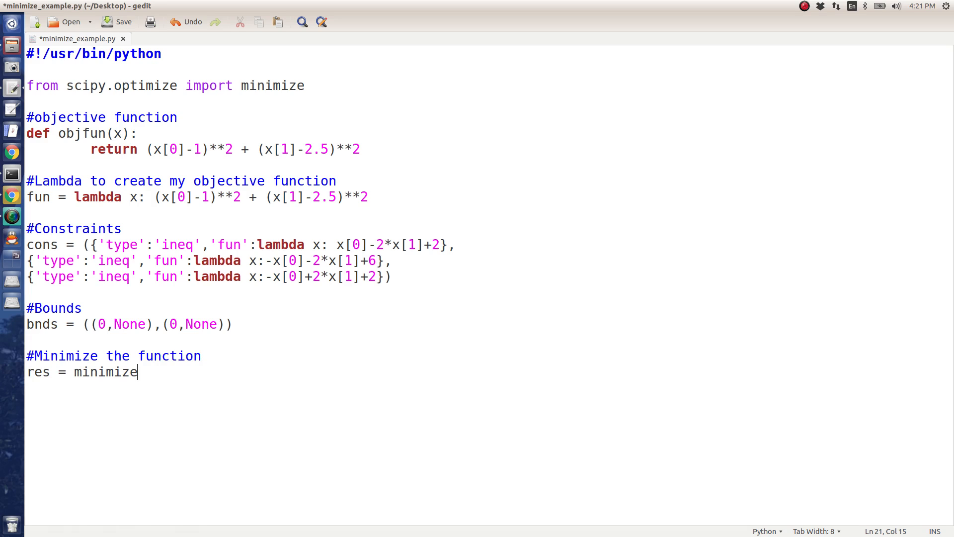
mouse_move(323, 85)
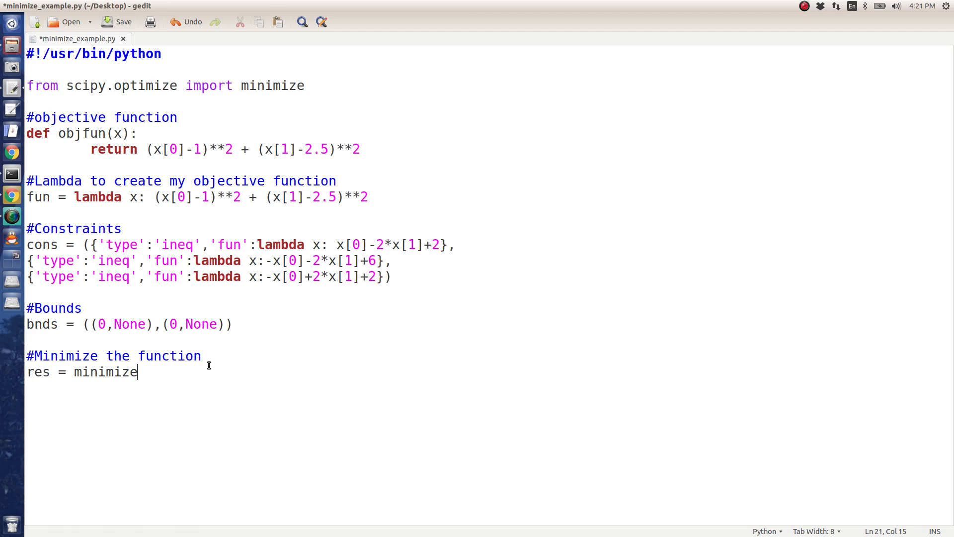
type("(fun,")
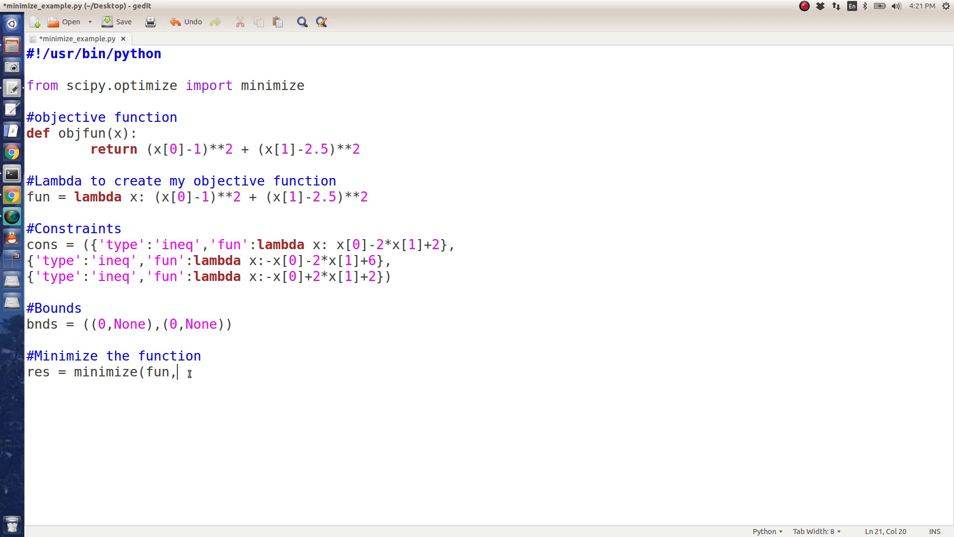
type("(2,0")
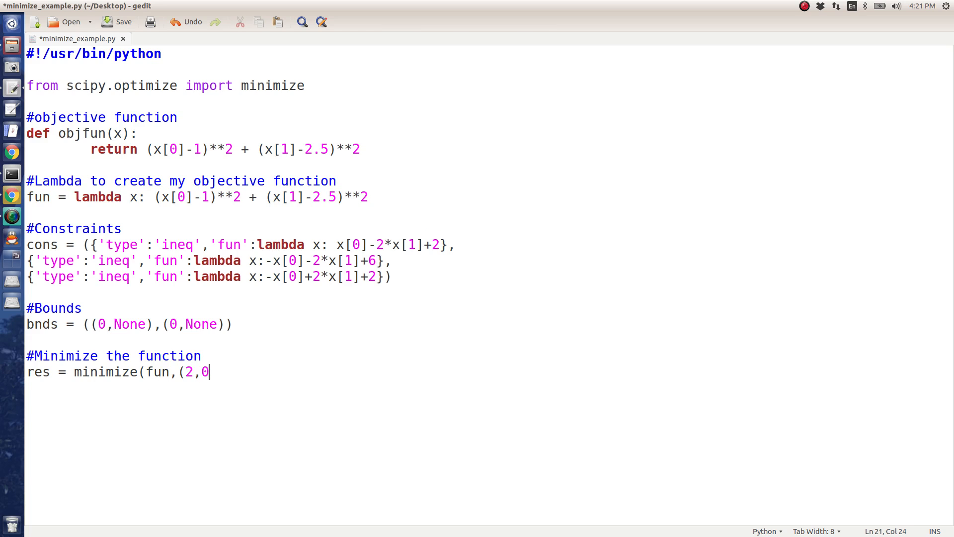
Complete the call with method='SLSQP', bounds=bnds, constraints=cons, then add print res
type("),me")
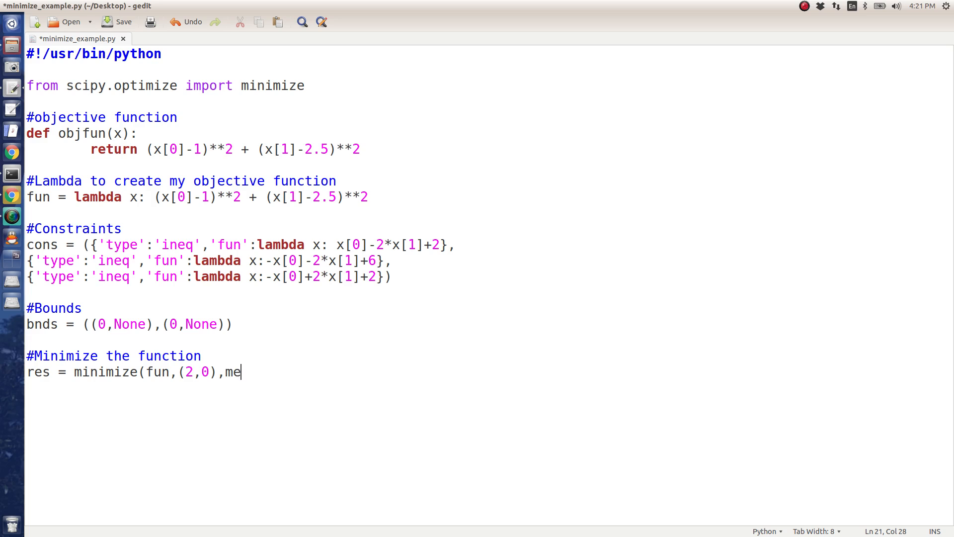
type("thod='")
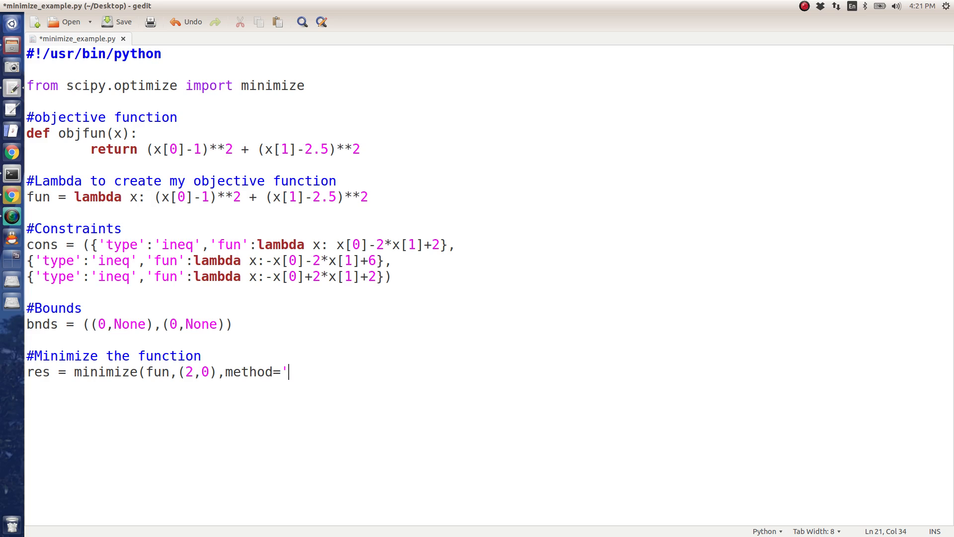
type("SLSQP'")
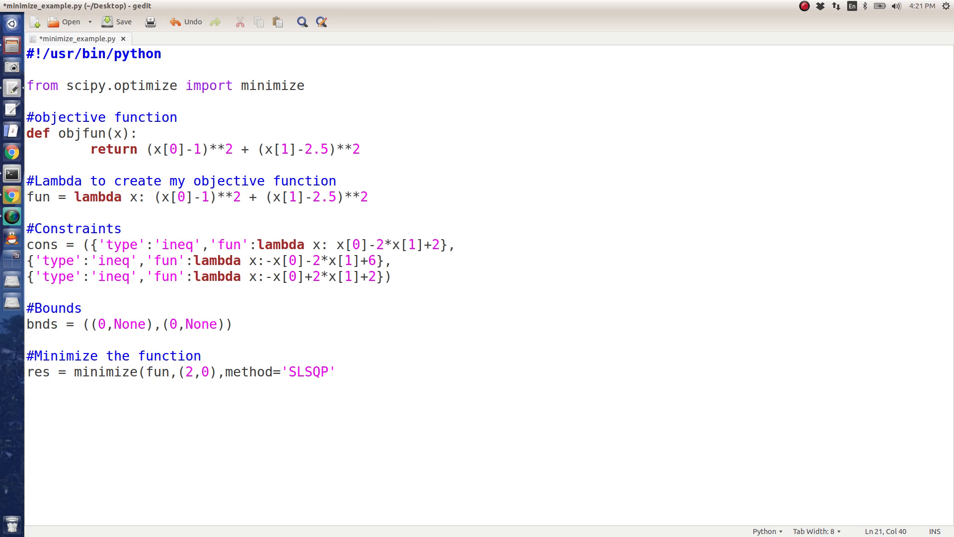
type(",b")
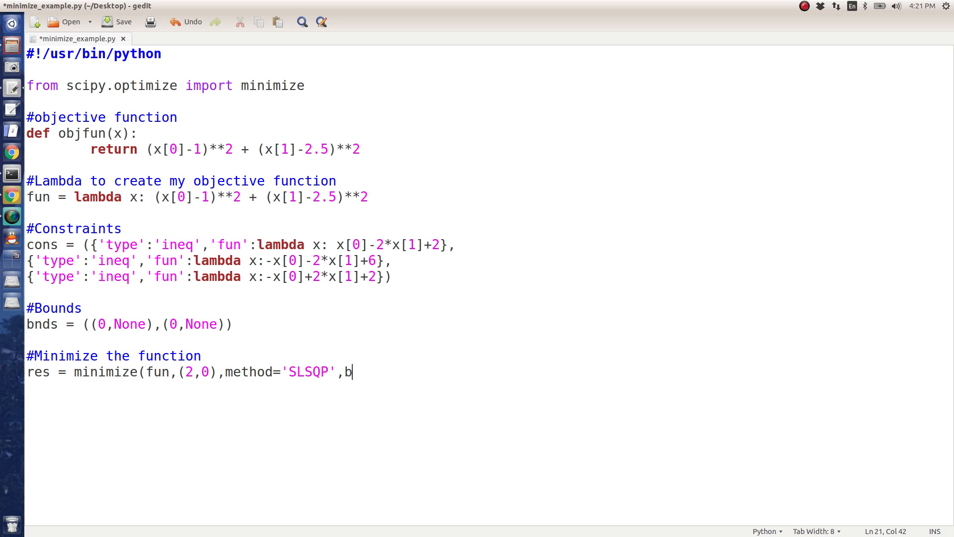
type("ounds=bnds,")
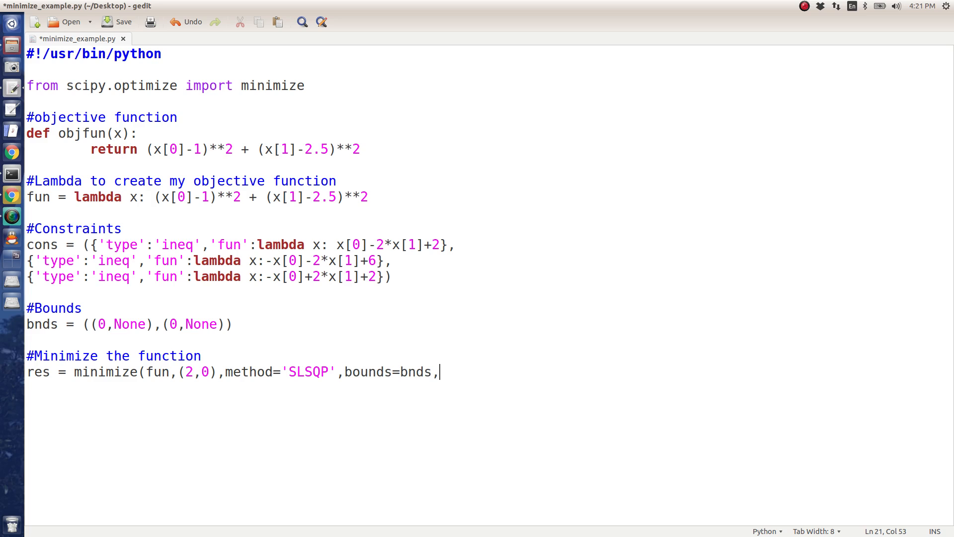
type("constraints=")
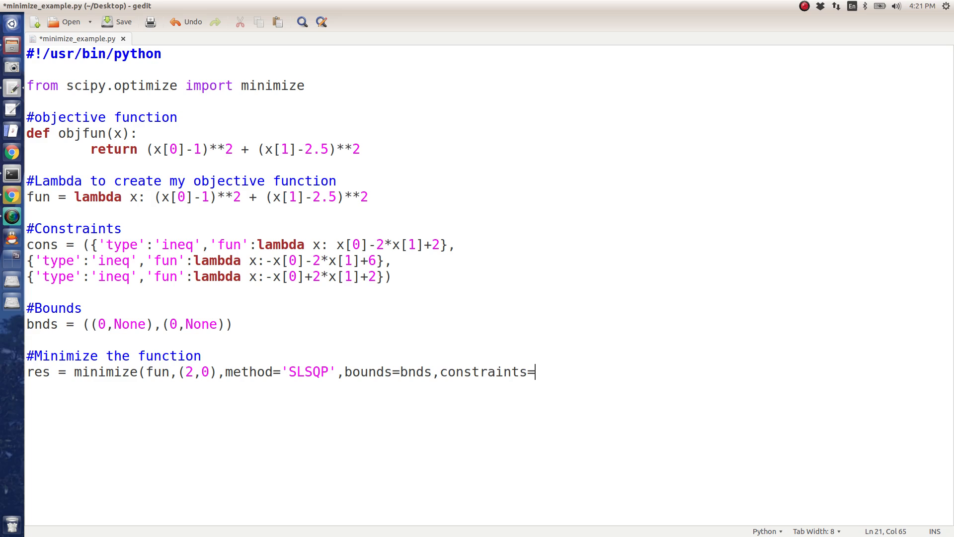
type("cons)")
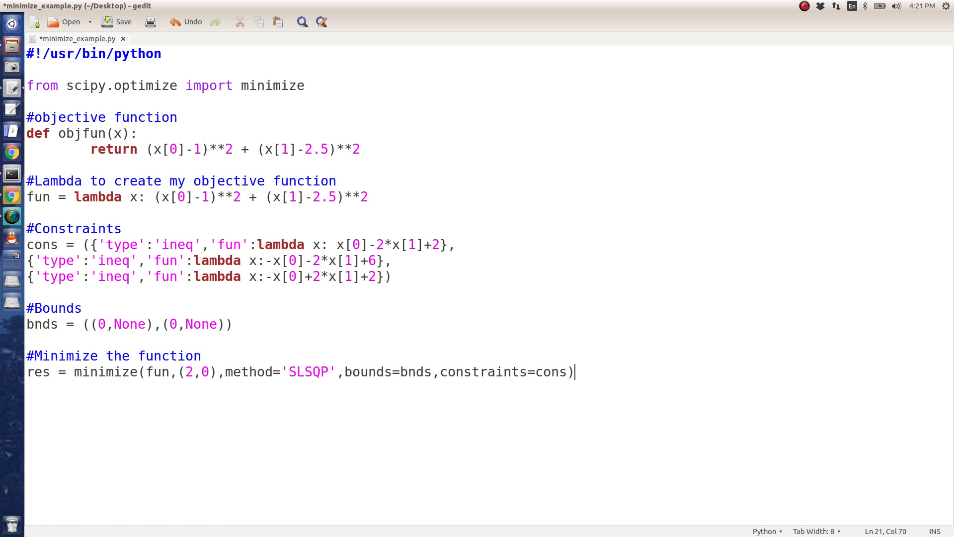
type("print res")
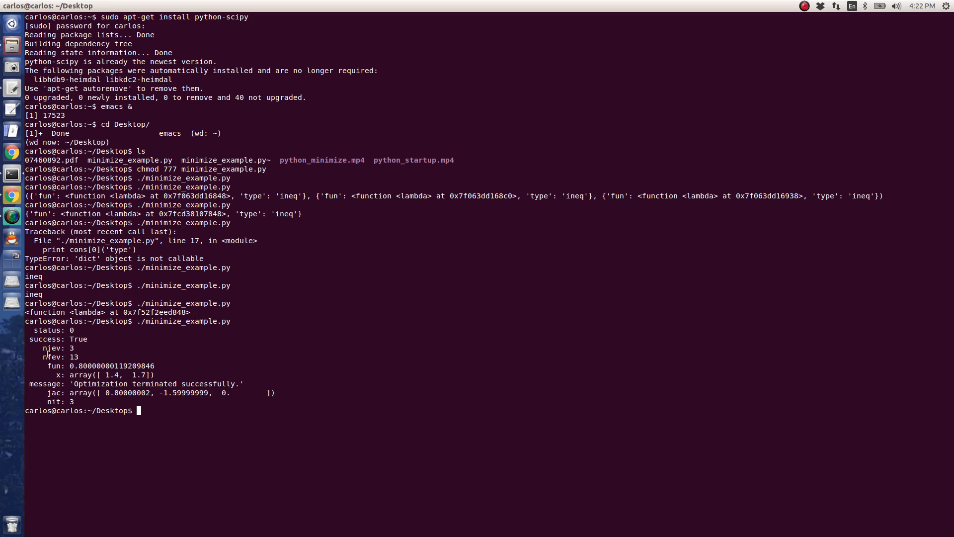
Inspect the printed optimization result, marking the njev count
double_click(57, 356)
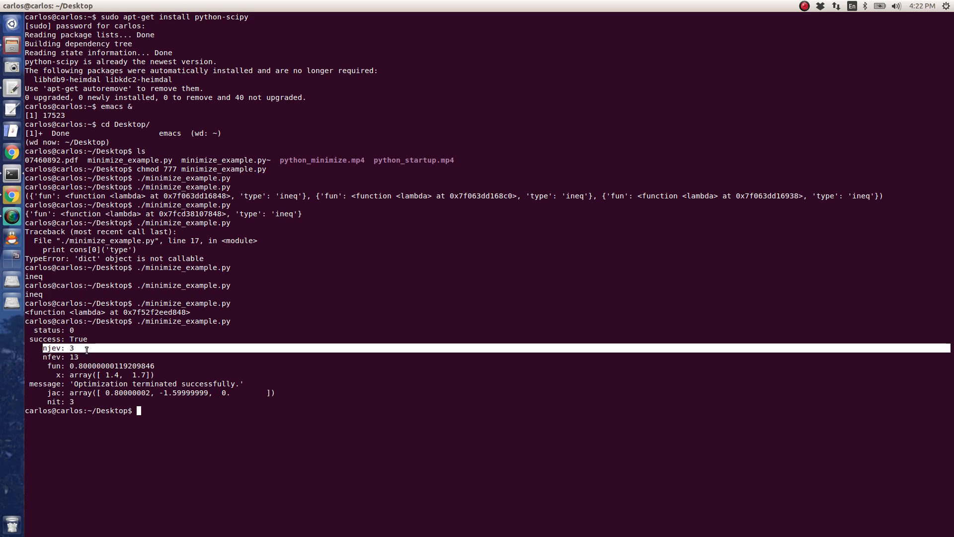
key("alt+Tab")
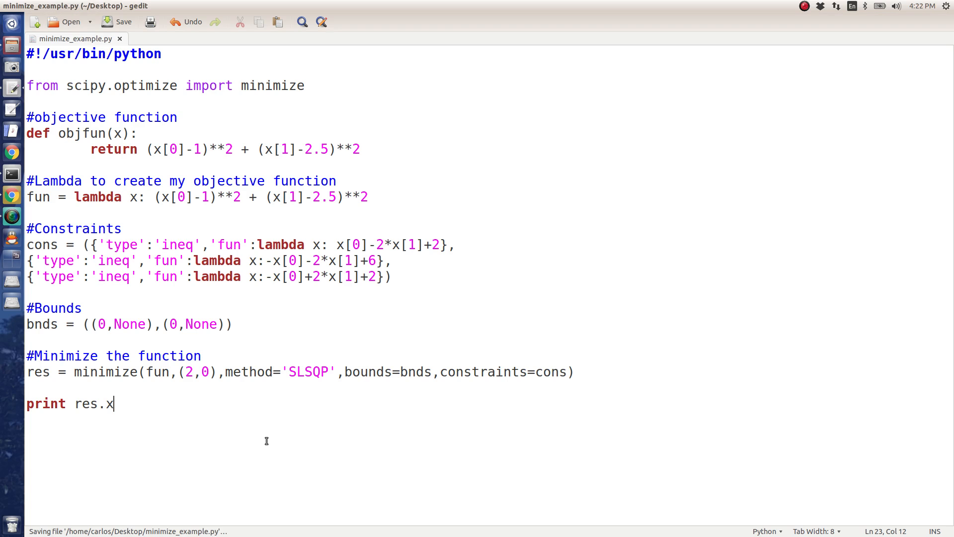
Change the print line to print 'Solution = ',res['x']
type("['x']")
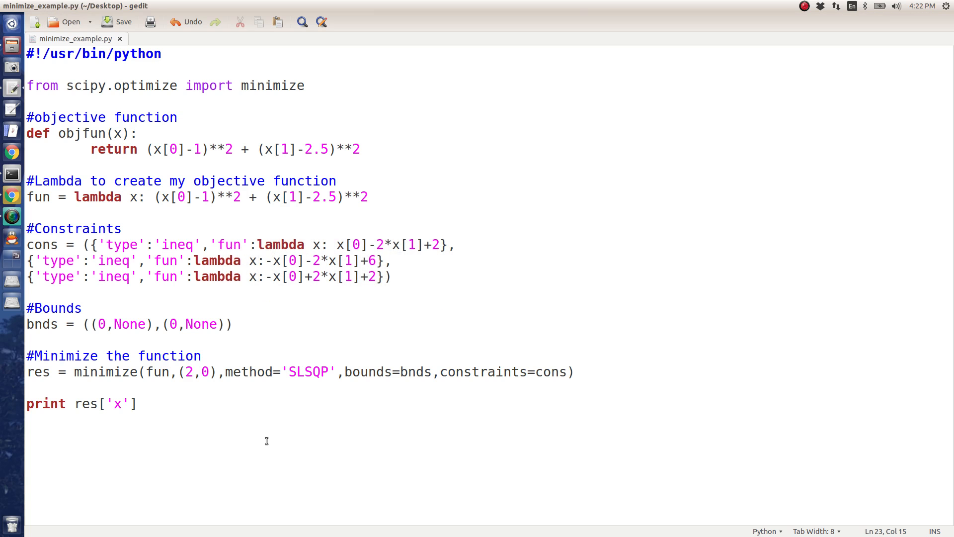
type("'S")
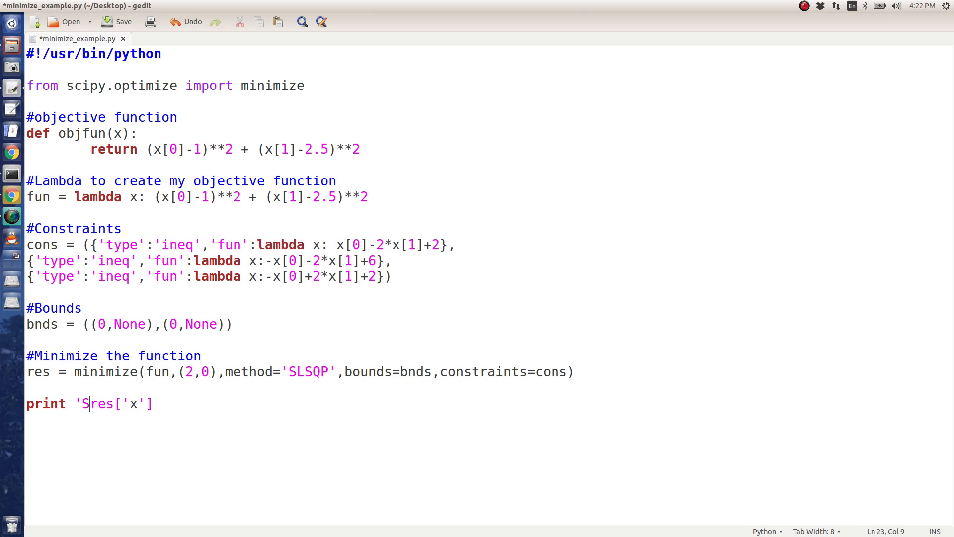
type("olution = ',")
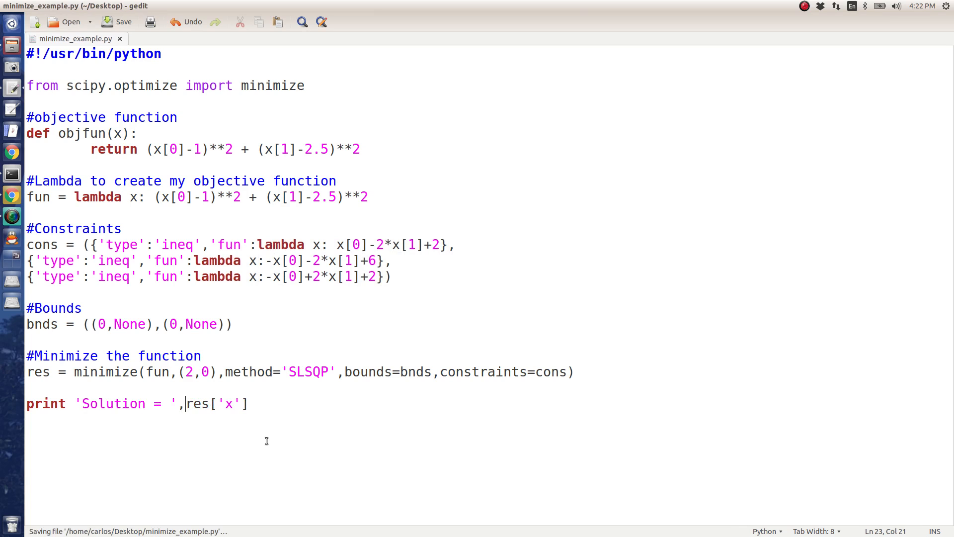